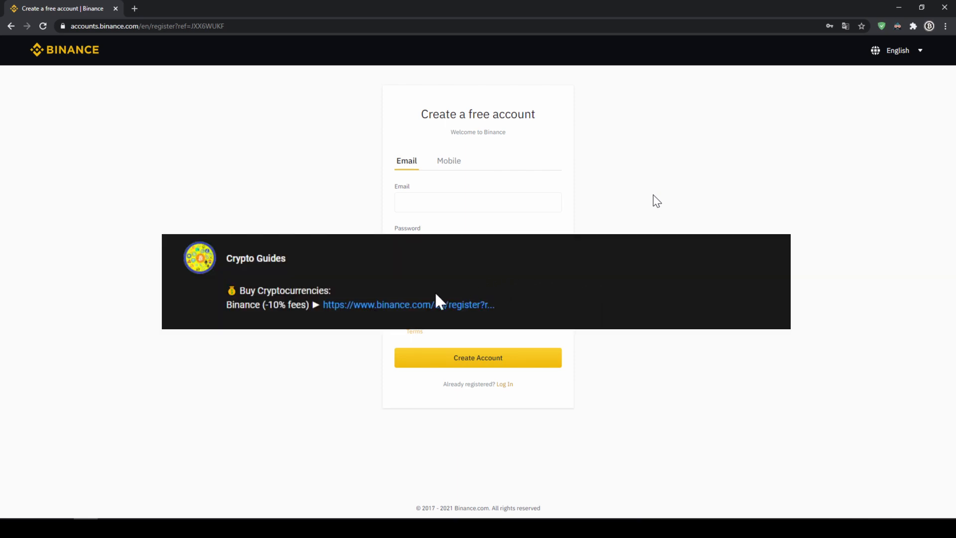
{"action": "mouse_move", "coordinate": [413, 311]}
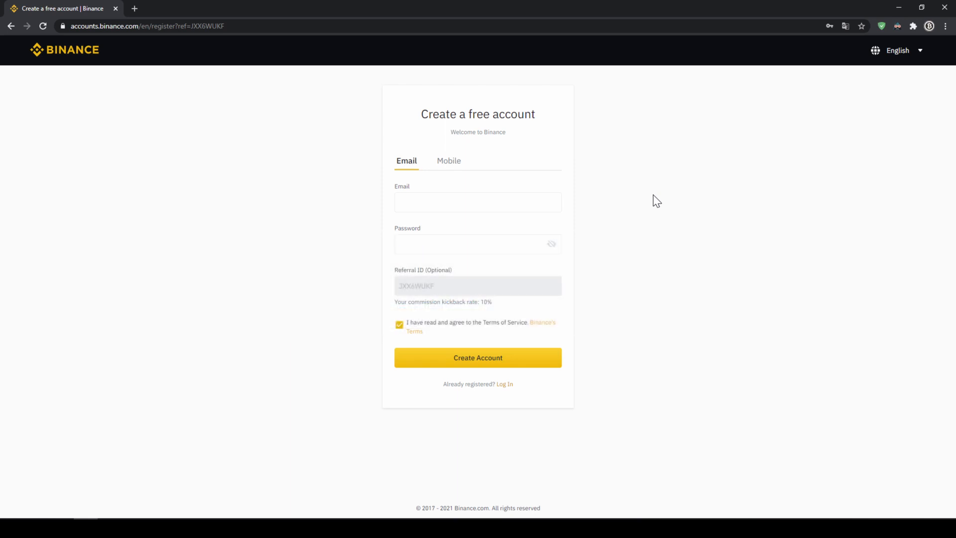
{"action": "mouse_move", "coordinate": [646, 251]}
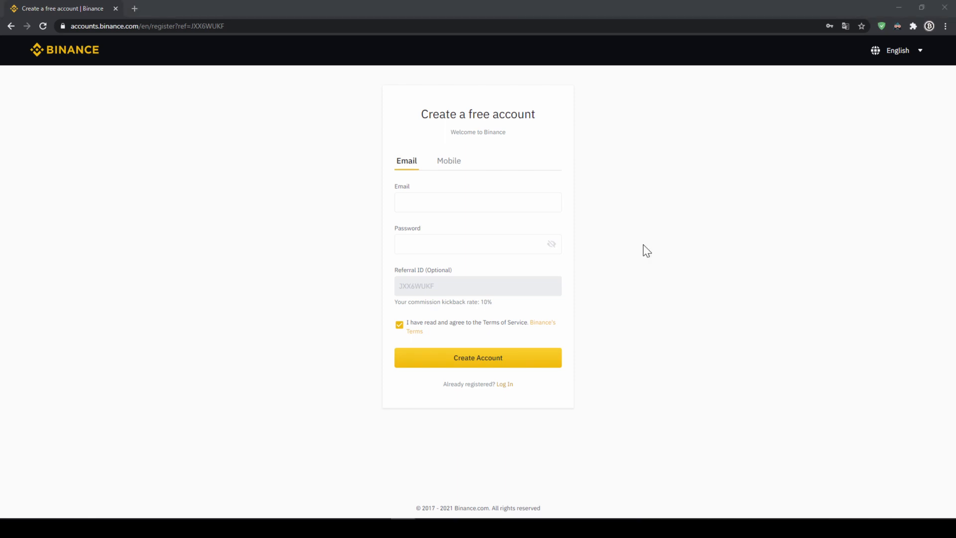
{"action": "mouse_move", "coordinate": [619, 174]}
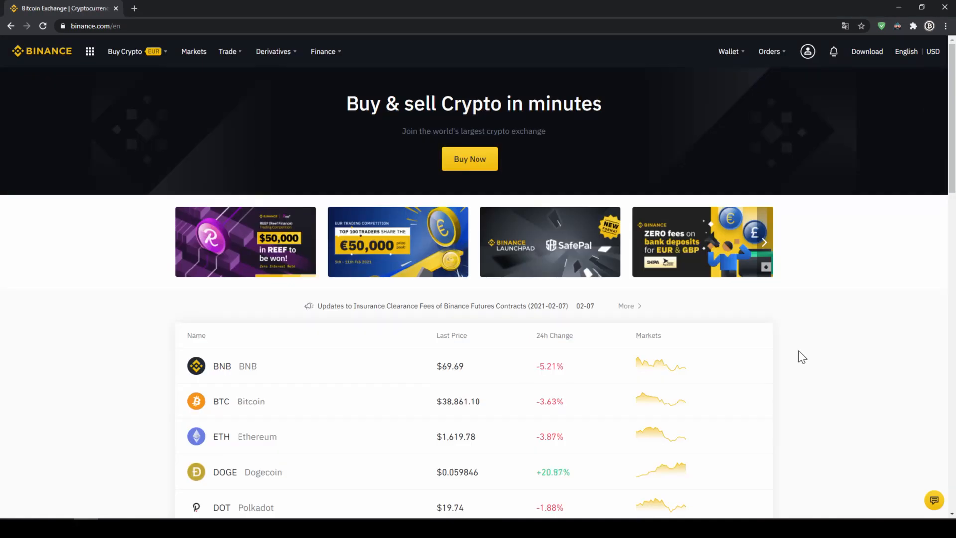
Scroll through the homepage's live coin price listings
{"action": "scroll", "scroll_direction": "down", "scroll_amount": 3}
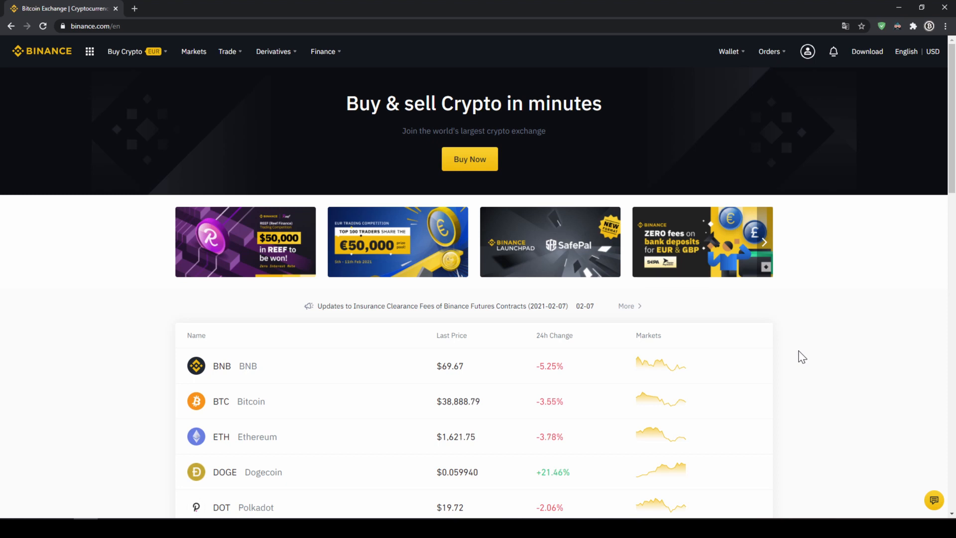
Go to the account's Basic Info page showing identity verification as Verified
{"action": "left_click", "coordinate": [807, 52]}
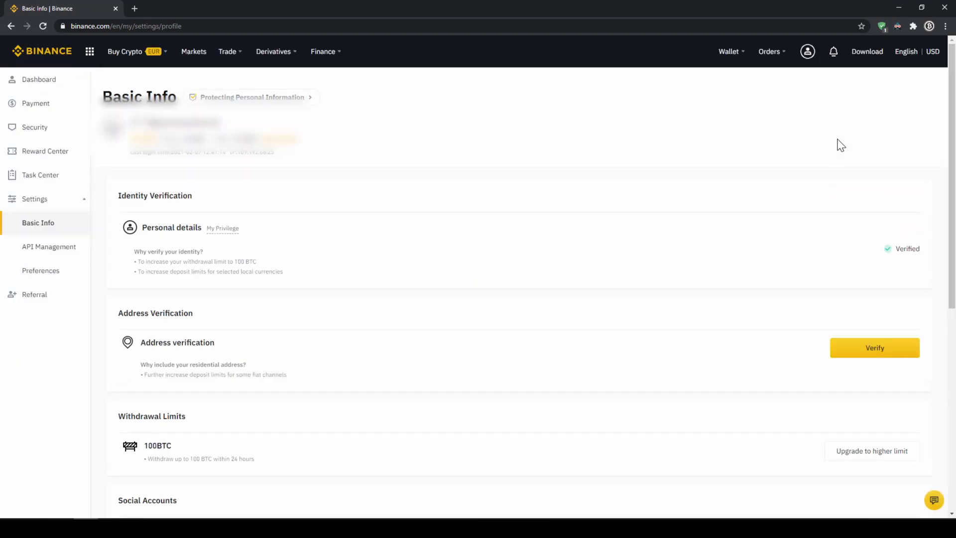
{"action": "mouse_move", "coordinate": [637, 151]}
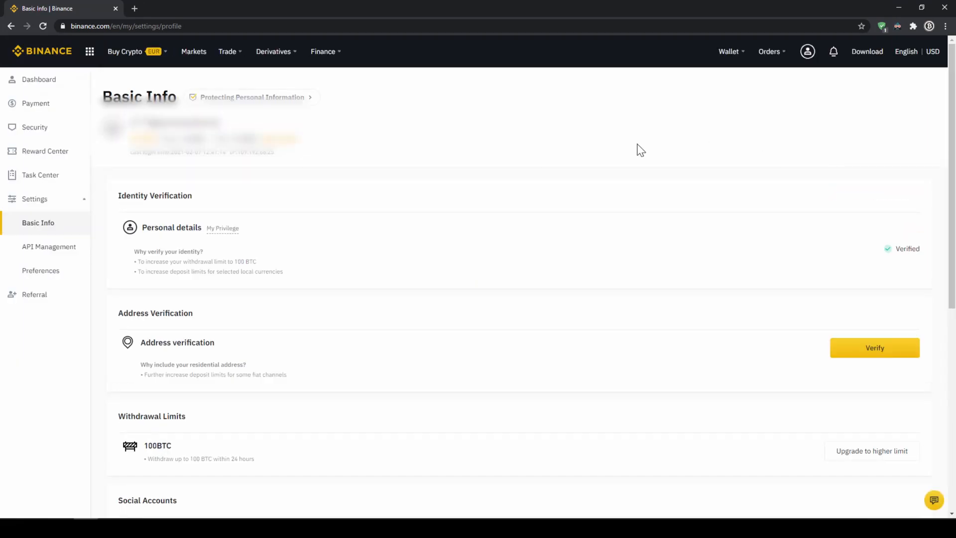
{"action": "mouse_move", "coordinate": [160, 246]}
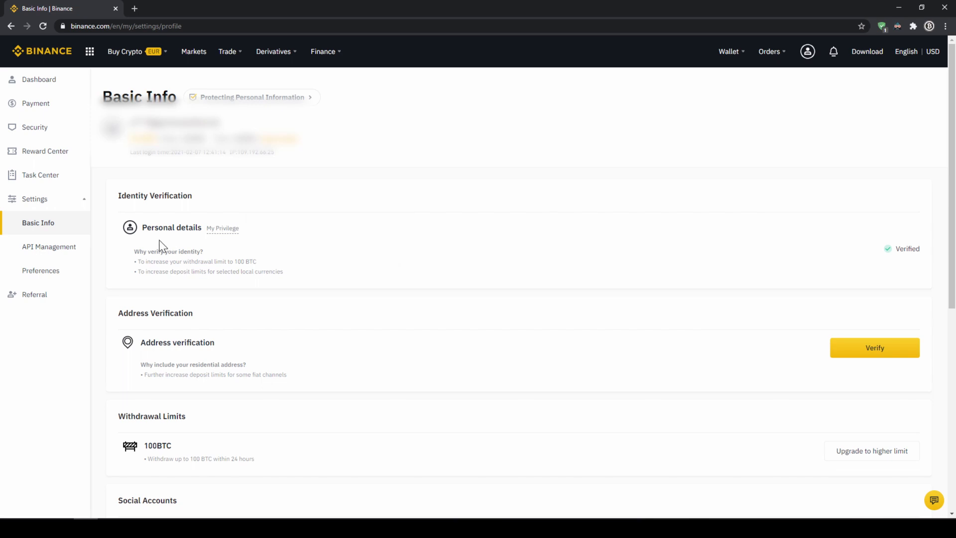
{"action": "double_click", "coordinate": [906, 248]}
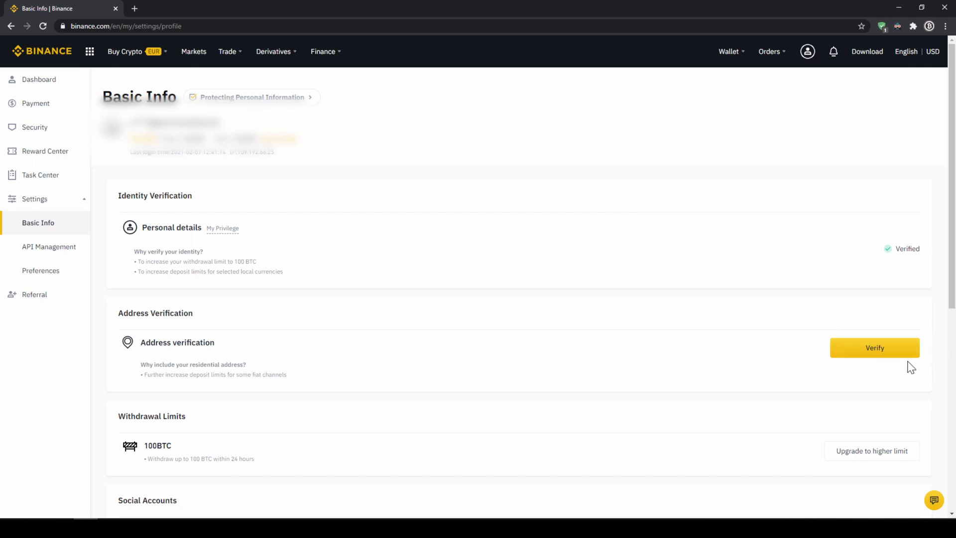
{"action": "mouse_move", "coordinate": [882, 366]}
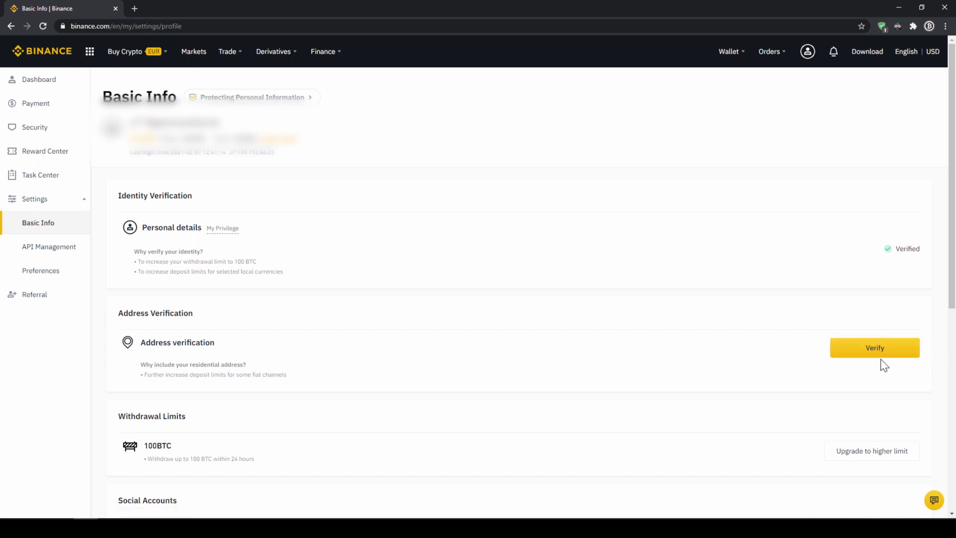
{"action": "mouse_move", "coordinate": [855, 329]}
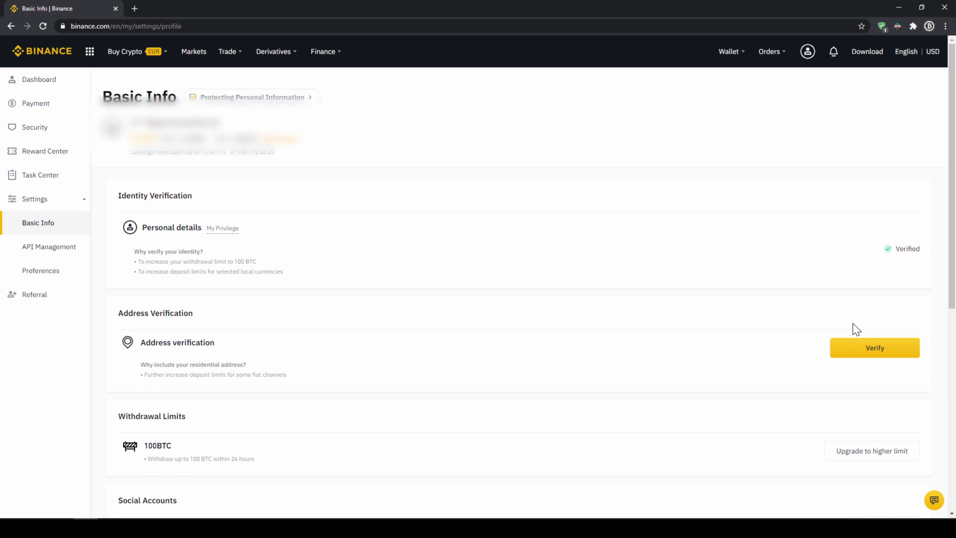
{"action": "mouse_move", "coordinate": [764, 275]}
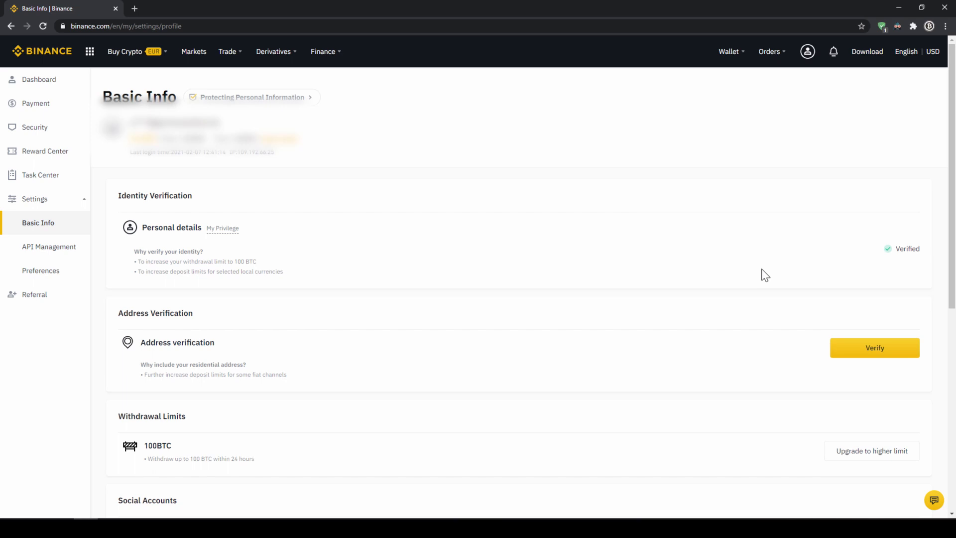
Go to the Fiat and Spot wallet and check the Euro balance of 200.00533352
{"action": "left_click", "coordinate": [729, 52]}
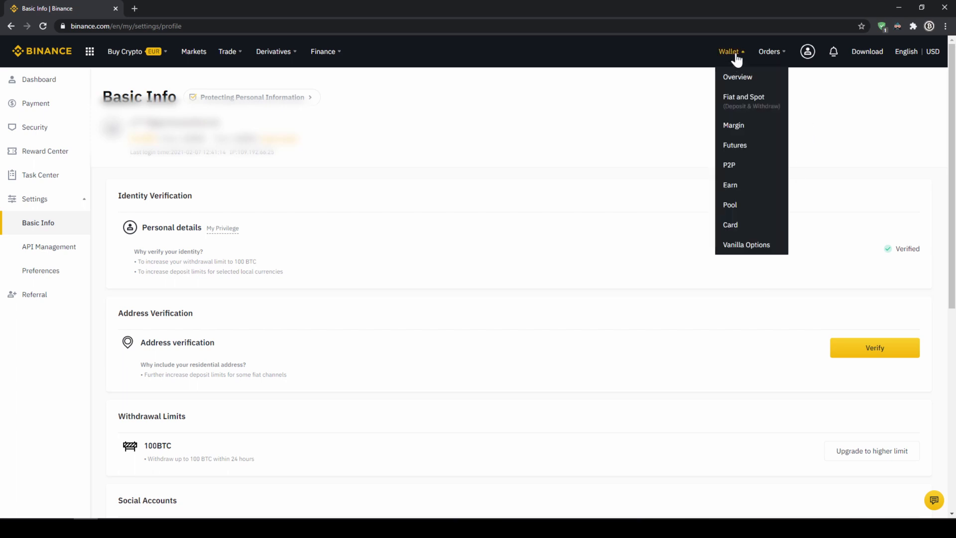
{"action": "mouse_move", "coordinate": [749, 106]}
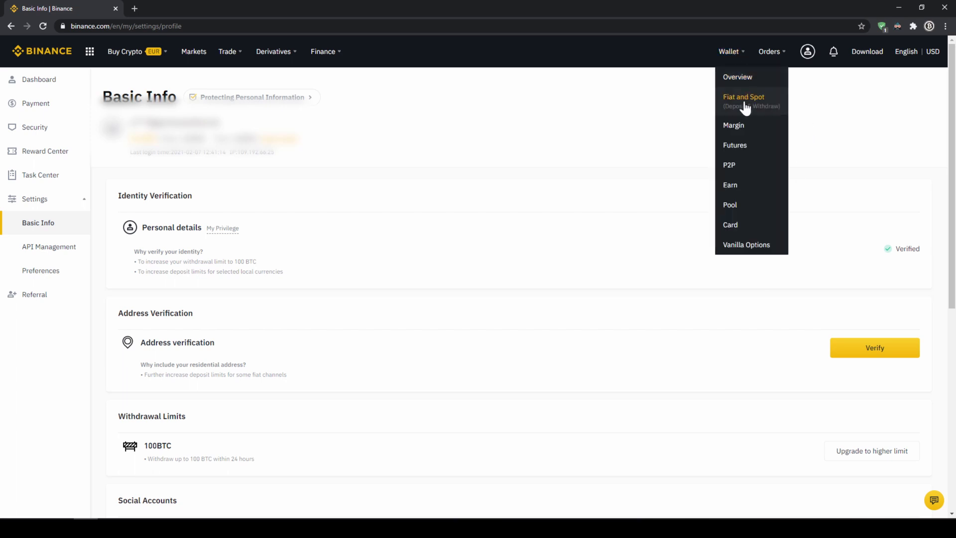
{"action": "left_click", "coordinate": [743, 97]}
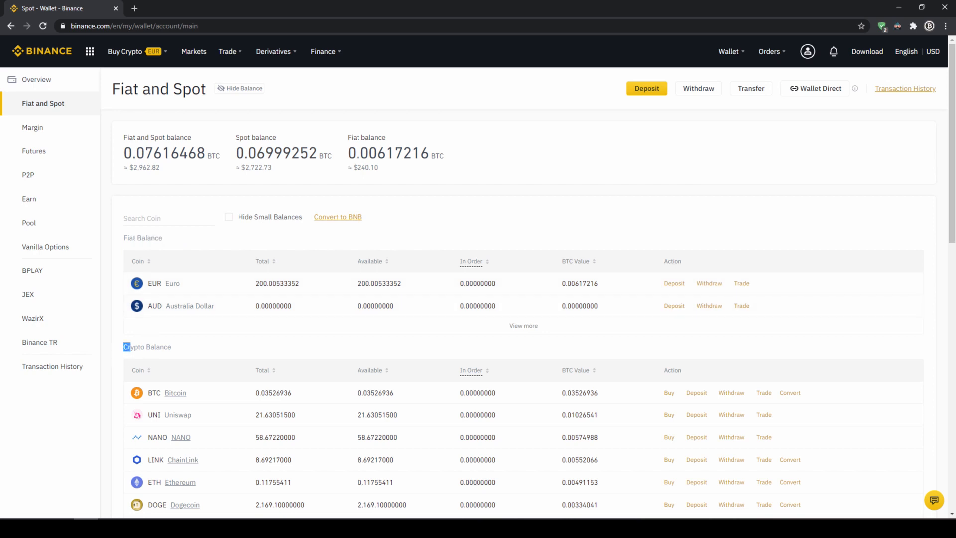
{"action": "double_click", "coordinate": [147, 347]}
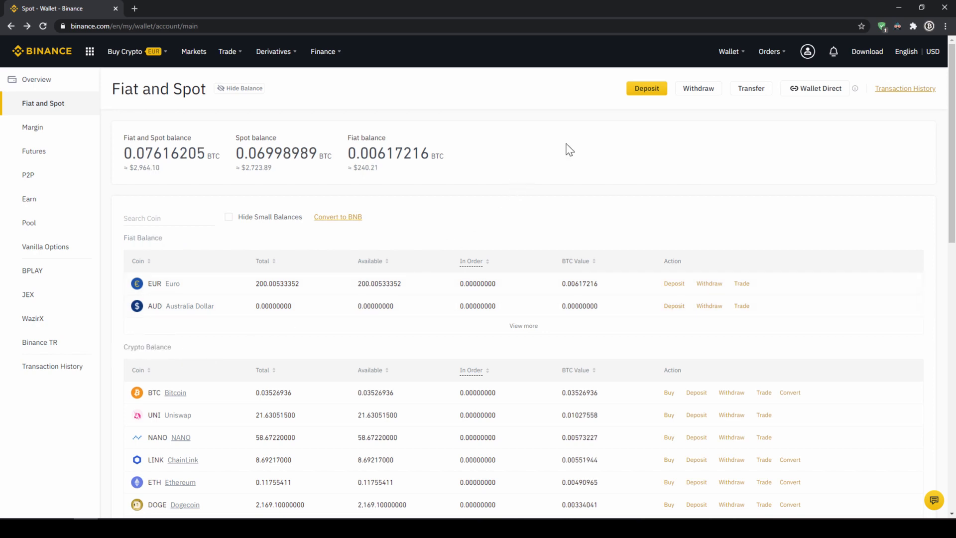
Start a fiat deposit with EUR as the currency via Bank Transfer (SEPA)
{"action": "left_click", "coordinate": [647, 87]}
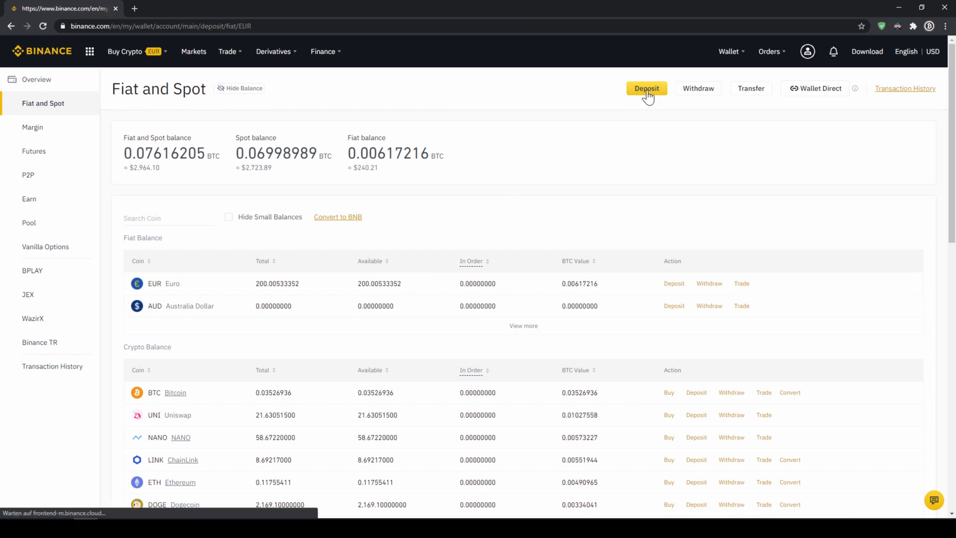
{"action": "left_click", "coordinate": [646, 88]}
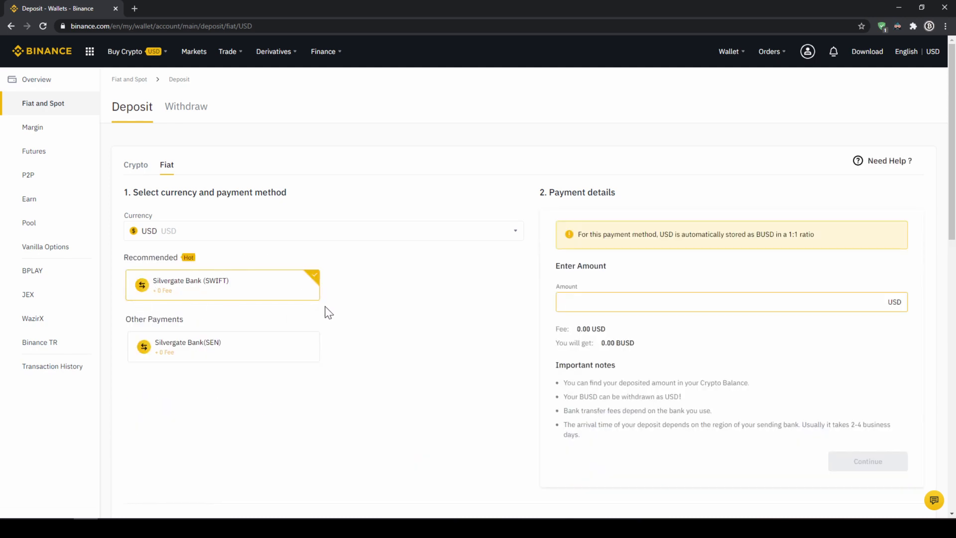
{"action": "mouse_move", "coordinate": [347, 271]}
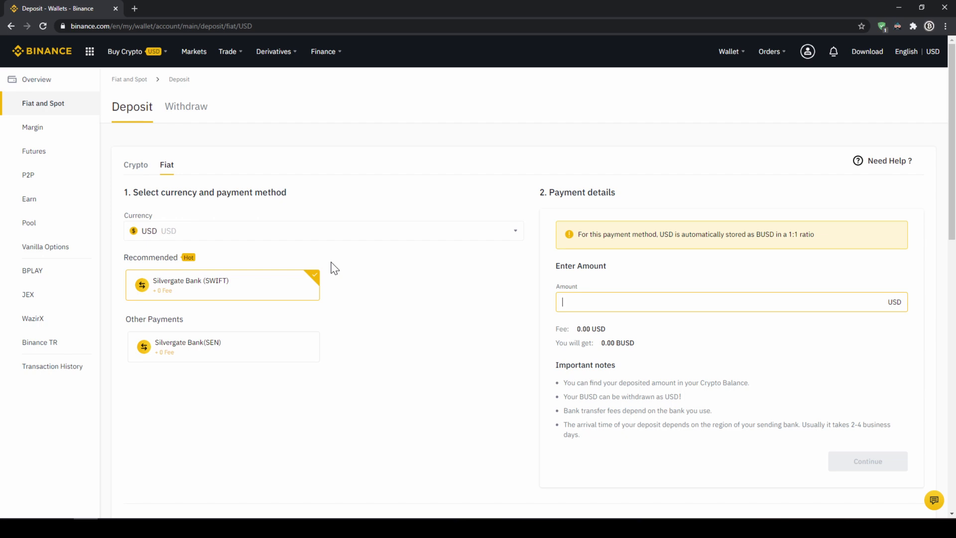
{"action": "left_click", "coordinate": [316, 231]}
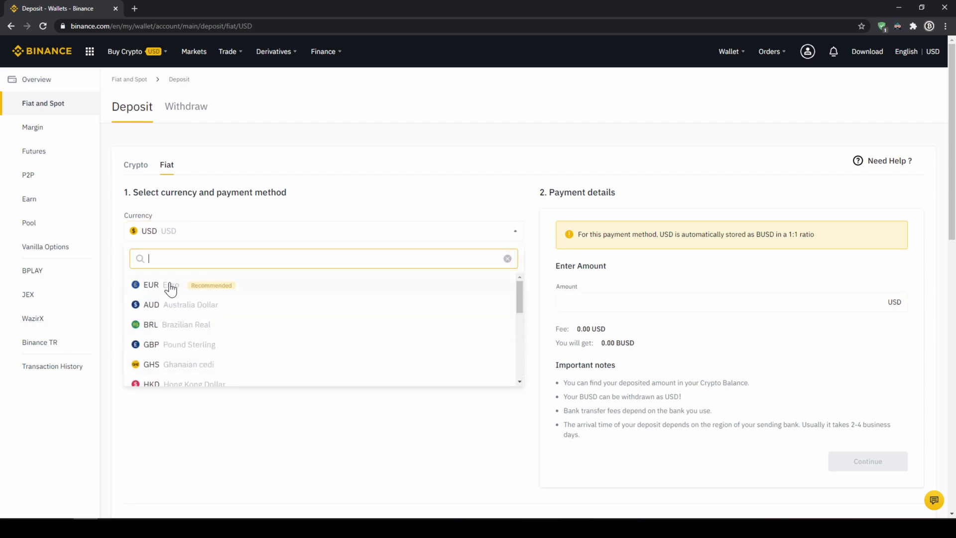
{"action": "left_click", "coordinate": [151, 284]}
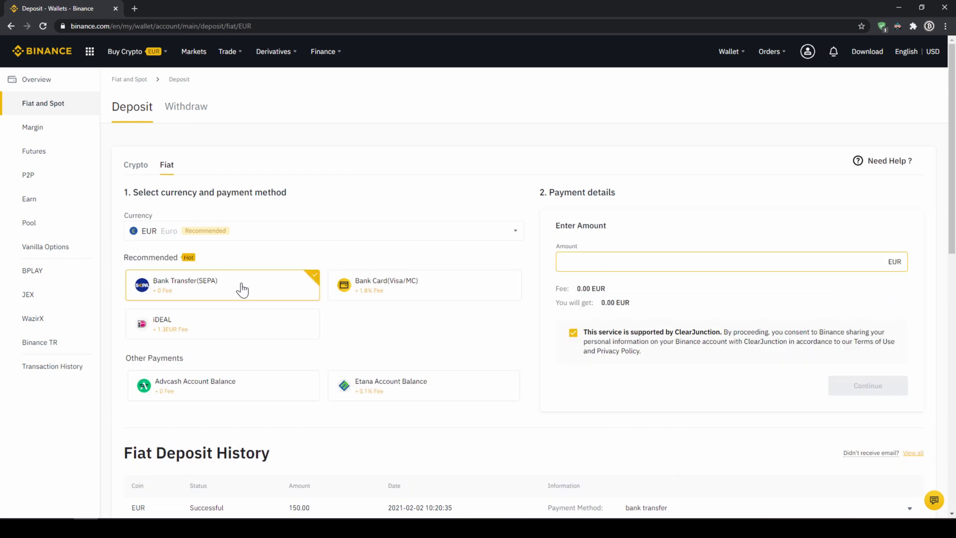
{"action": "mouse_move", "coordinate": [233, 293]}
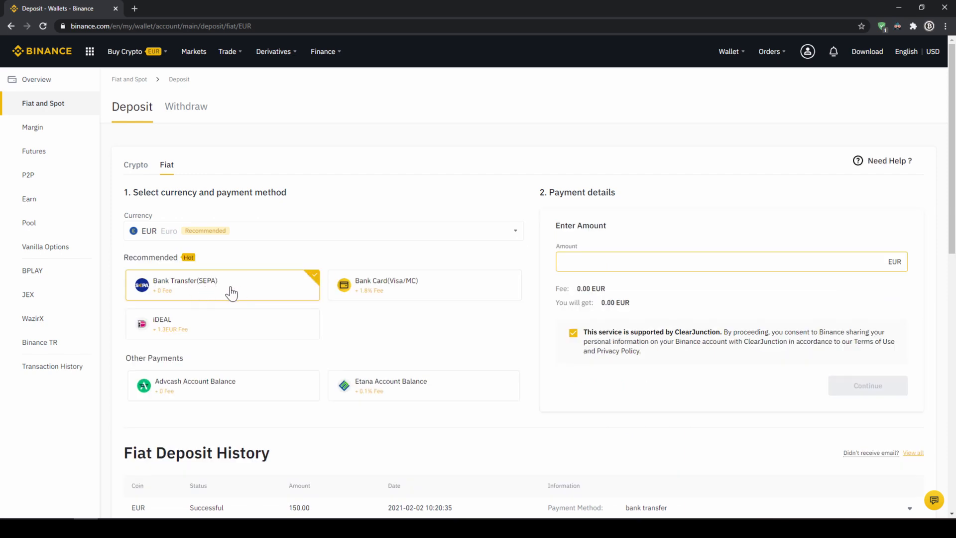
Enter 1000 EUR as the deposit amount
{"action": "left_click", "coordinate": [705, 261]}
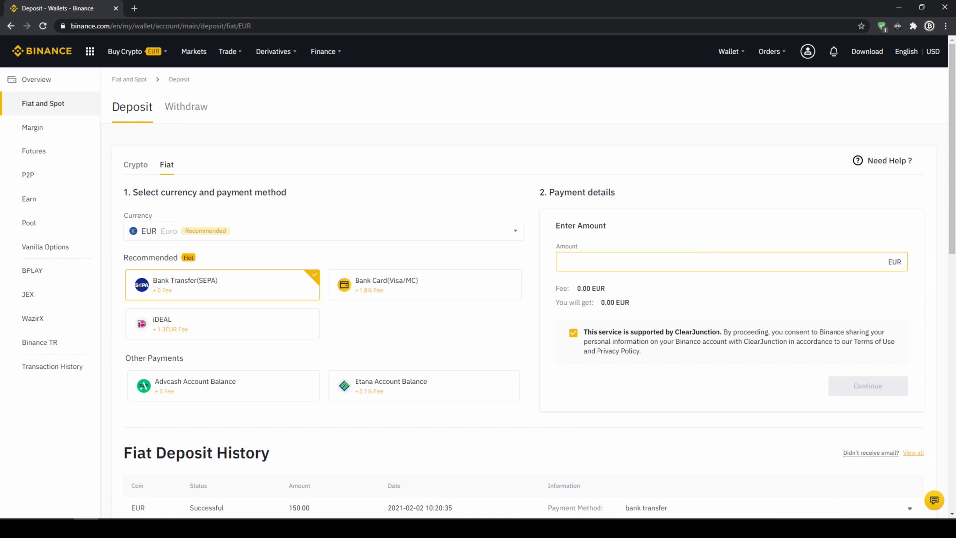
{"action": "type", "text": "1000"}
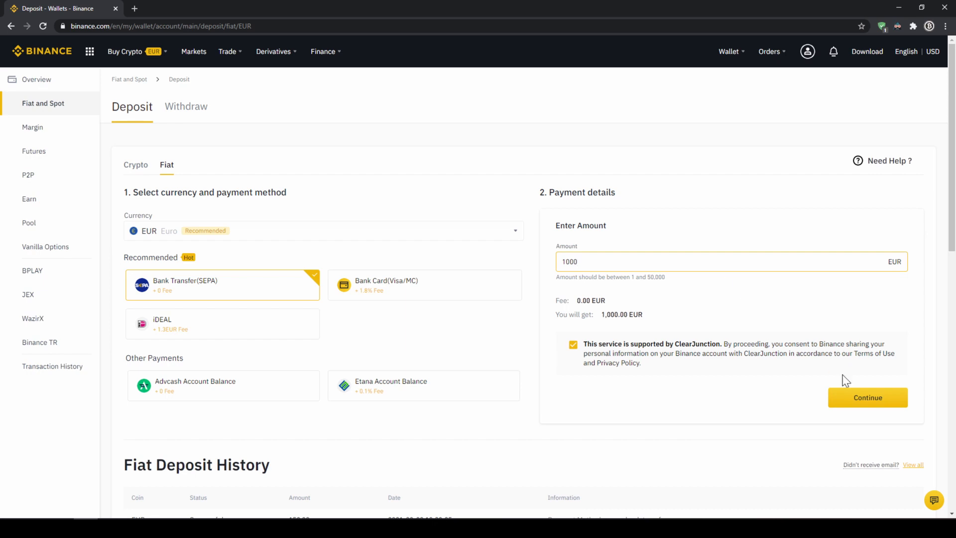
{"action": "left_click", "coordinate": [867, 397]}
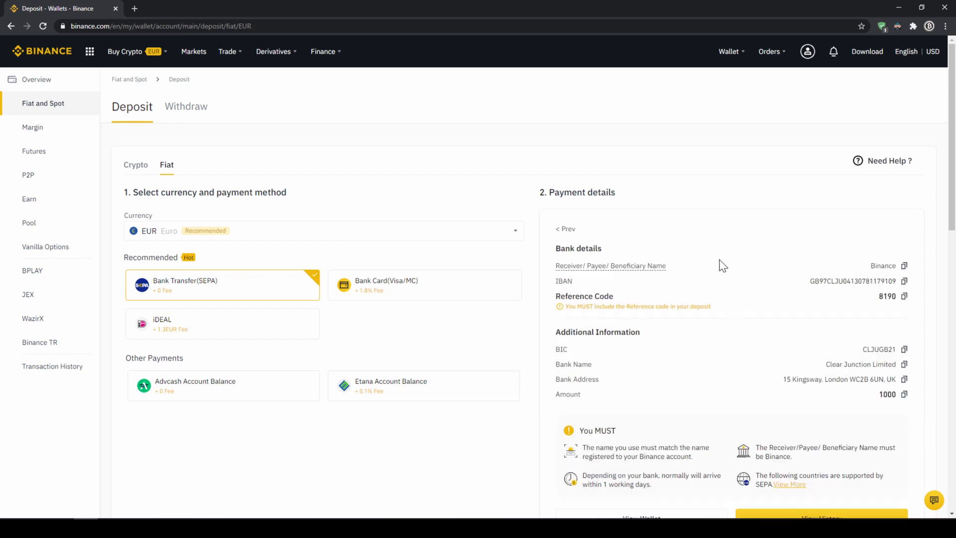
{"action": "mouse_move", "coordinate": [824, 234]}
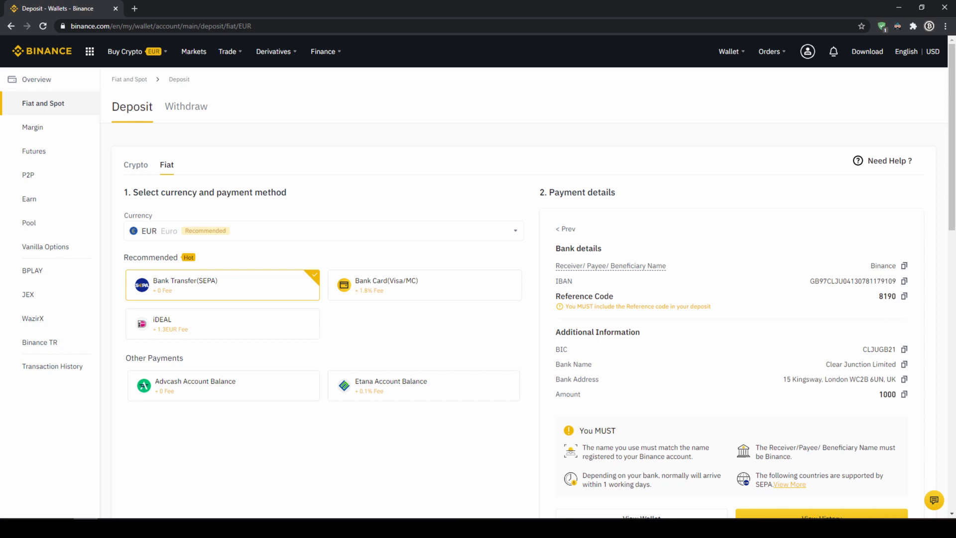
{"action": "mouse_move", "coordinate": [848, 338]}
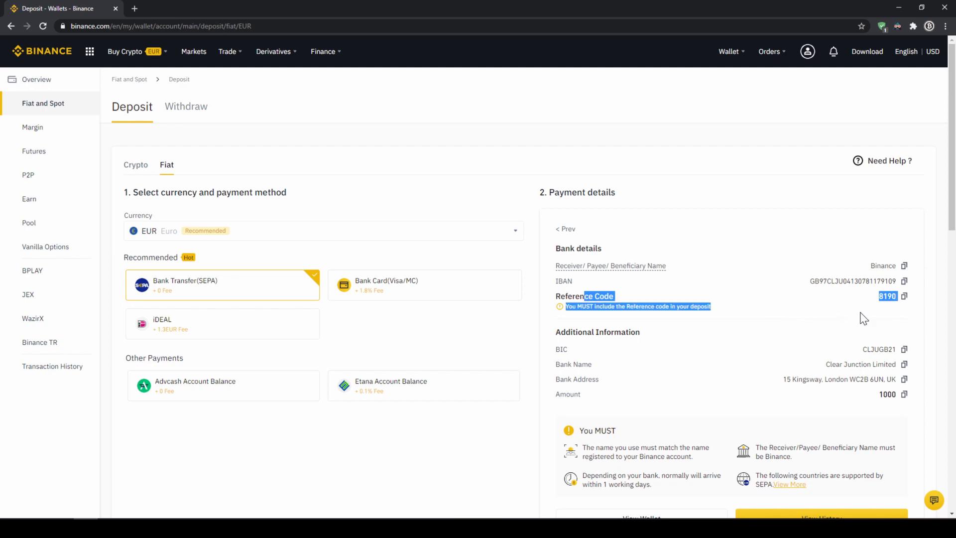
{"action": "mouse_move", "coordinate": [815, 327]}
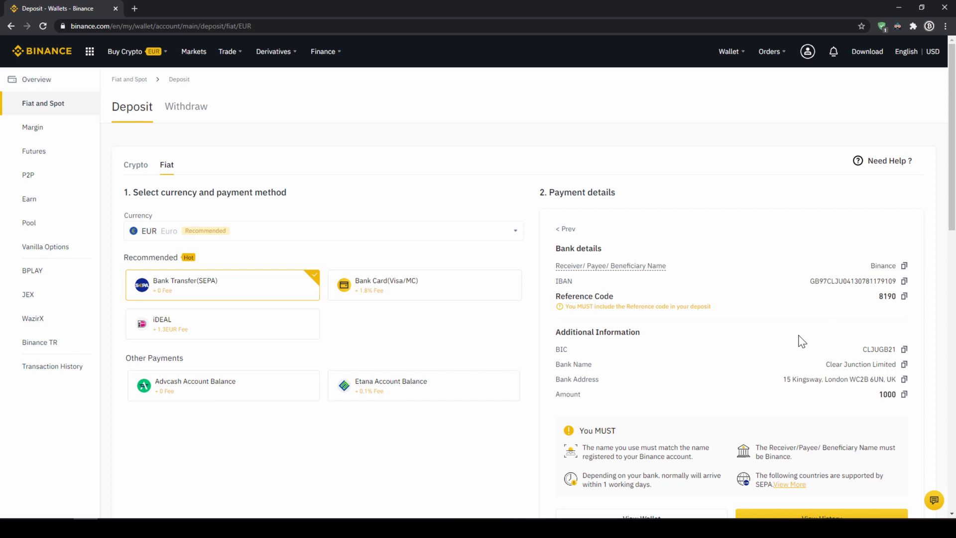
{"action": "mouse_move", "coordinate": [816, 353]}
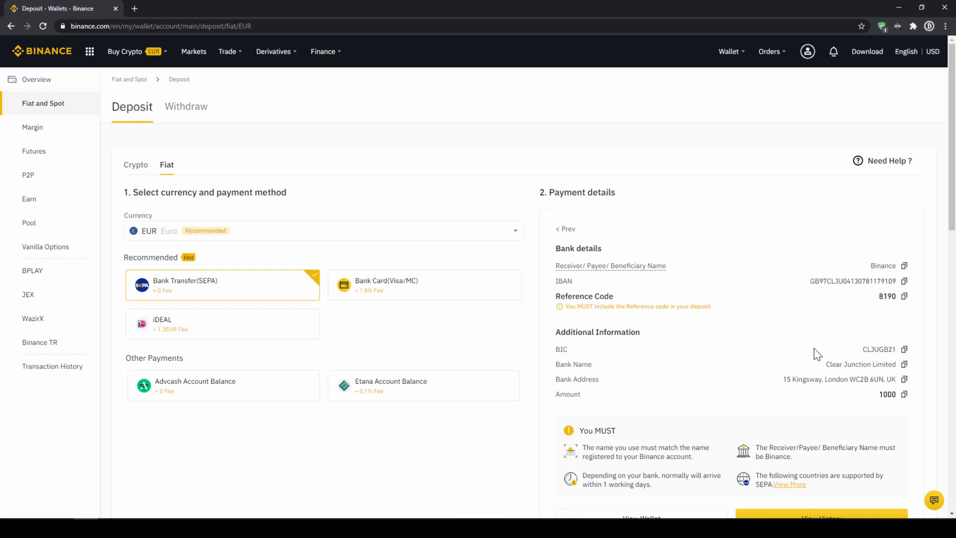
Check the 202.66 EUR balance in Fiat and Spot, then start buying crypto with it
{"action": "left_click", "coordinate": [729, 52]}
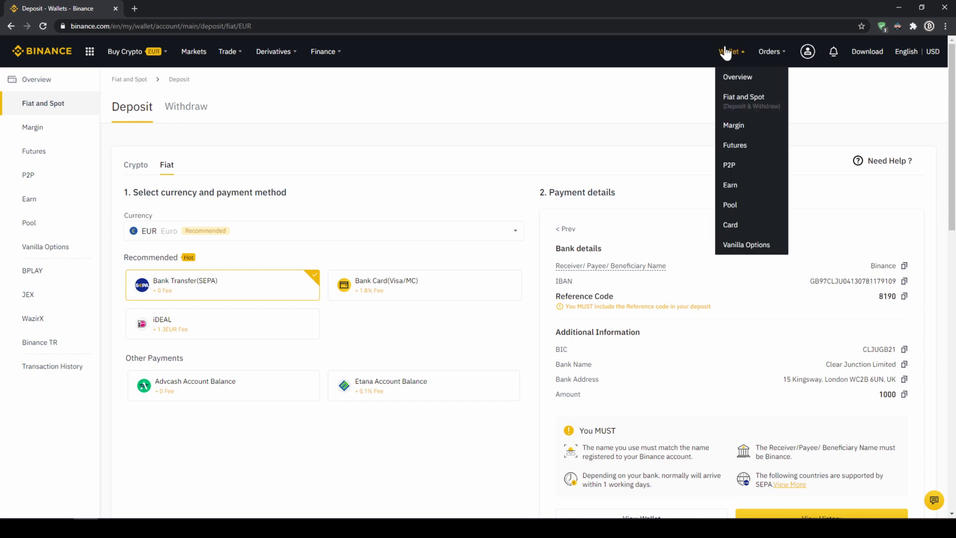
{"action": "left_click", "coordinate": [743, 96]}
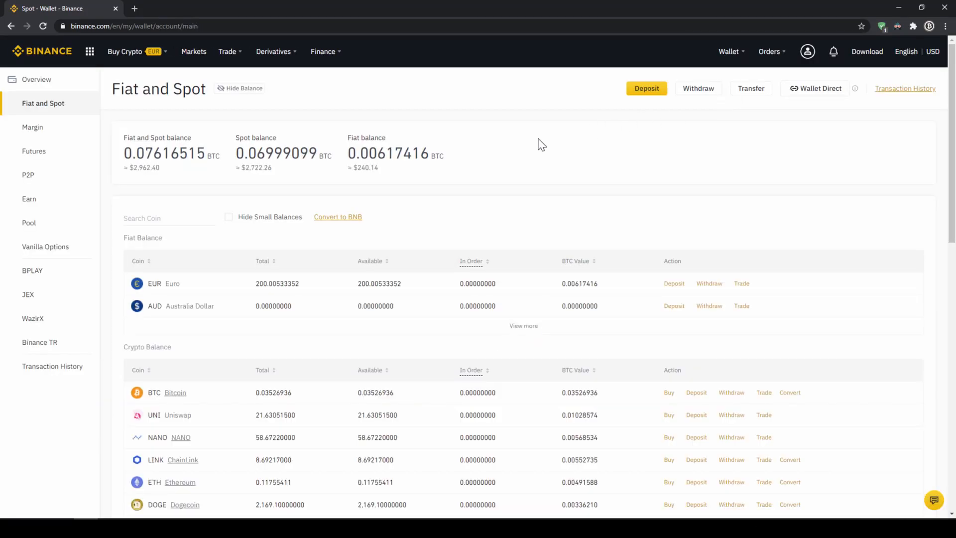
{"action": "mouse_move", "coordinate": [147, 280]}
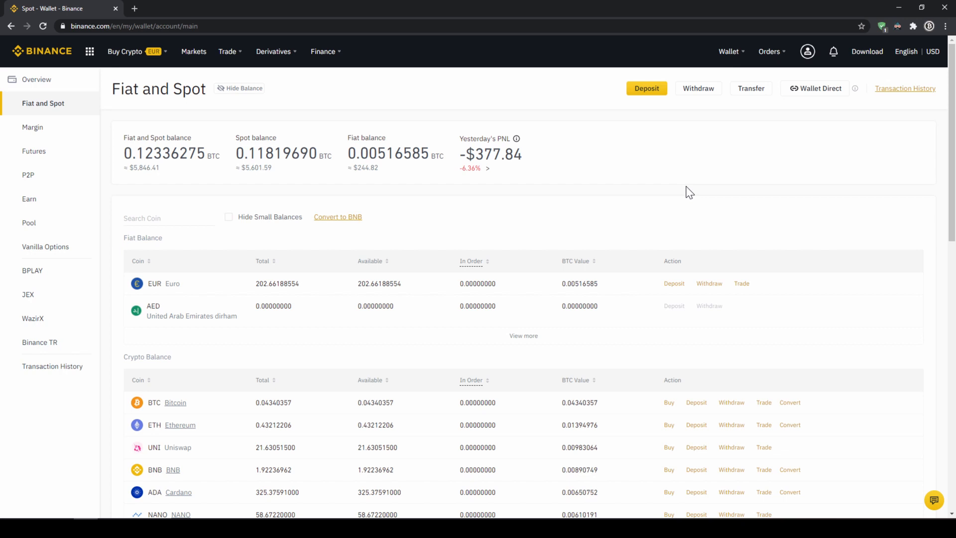
{"action": "mouse_move", "coordinate": [424, 212]}
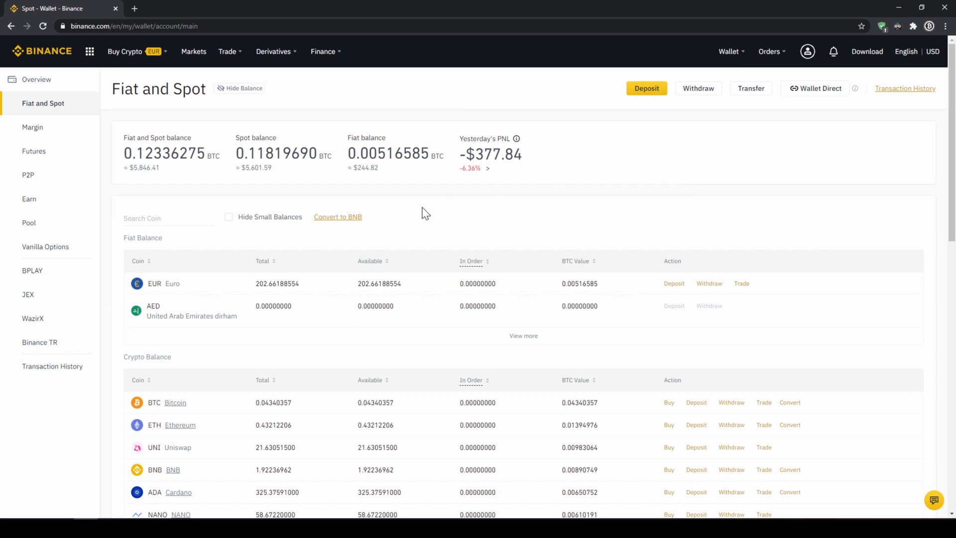
{"action": "mouse_move", "coordinate": [283, 283]}
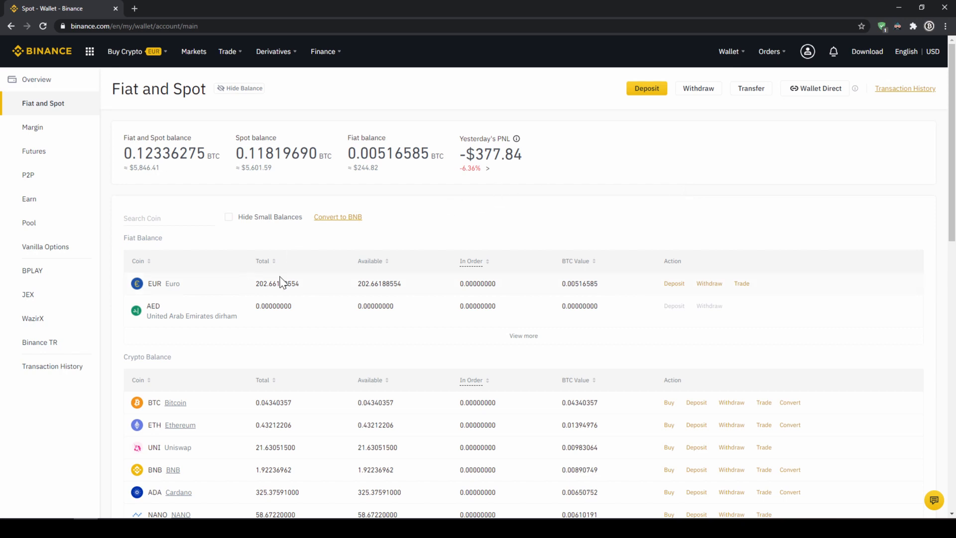
{"action": "left_click", "coordinate": [125, 52]}
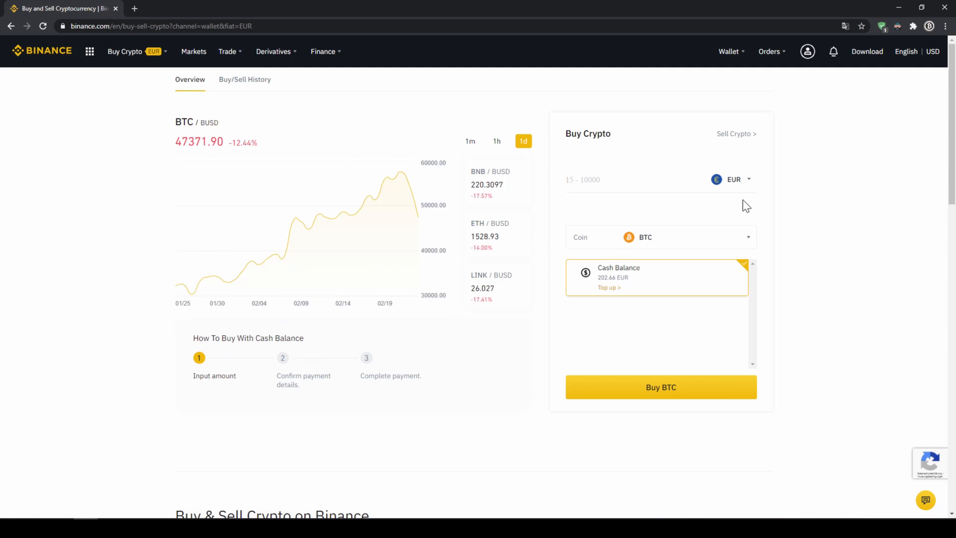
Select USDT as the coin to buy with the EUR cash balance
{"action": "left_click", "coordinate": [734, 180]}
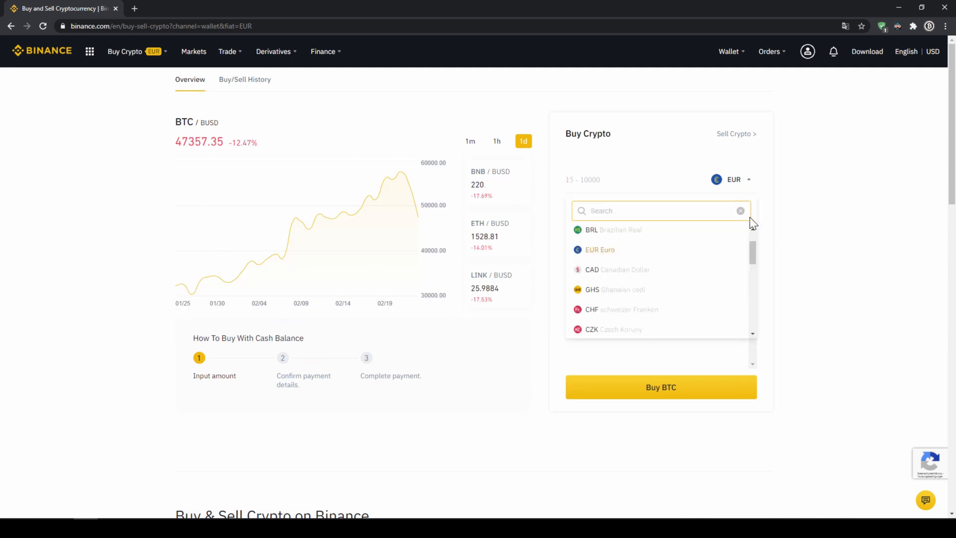
{"action": "scroll", "scroll_direction": "down", "scroll_amount": 3}
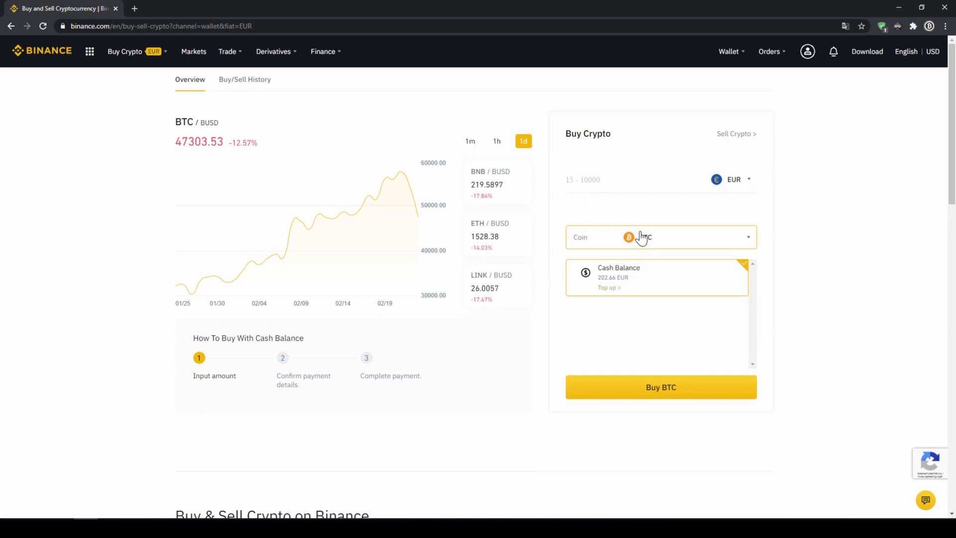
{"action": "left_click", "coordinate": [662, 237]}
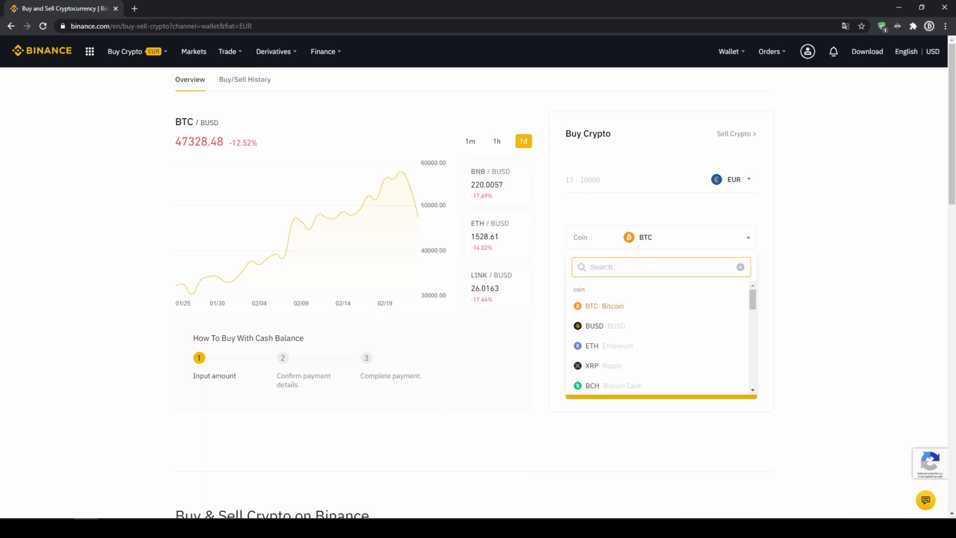
{"action": "type", "text": "usdt"}
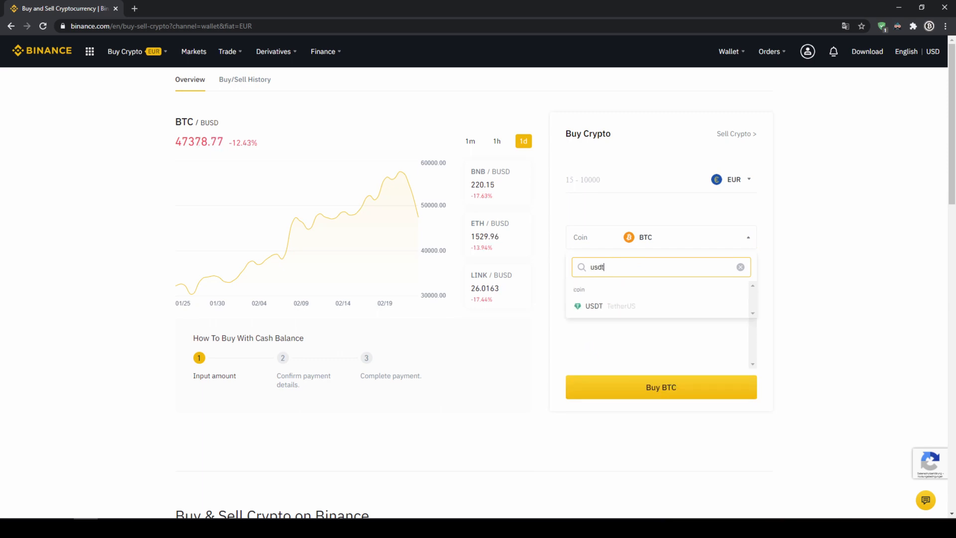
{"action": "left_click", "coordinate": [594, 306]}
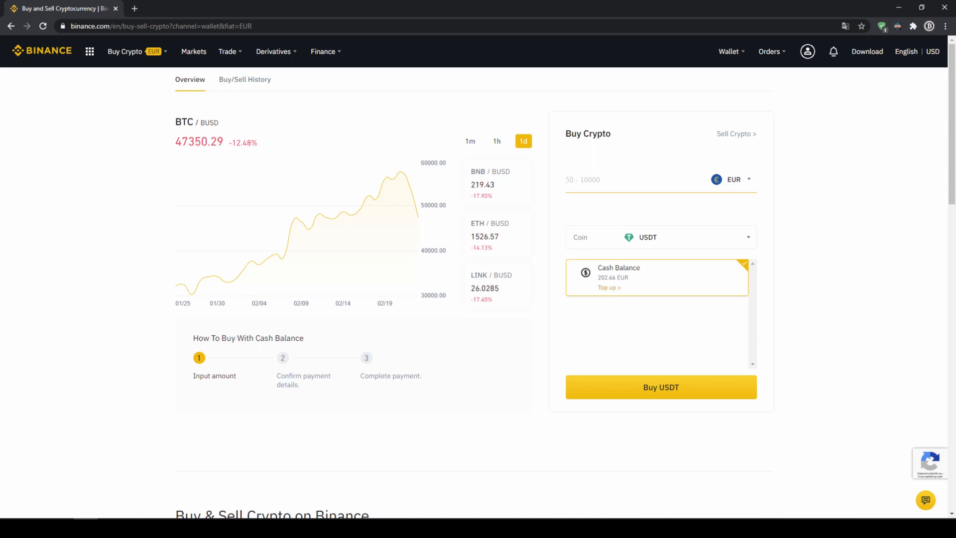
Enter 200 EUR to spend and submit the USDT purchase for review
{"action": "type", "text": "200"}
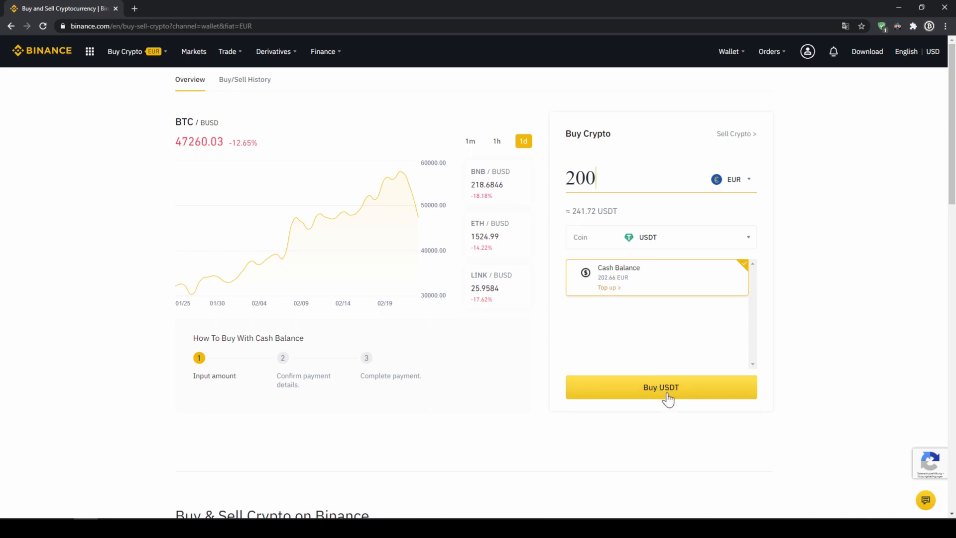
{"action": "left_click", "coordinate": [661, 386]}
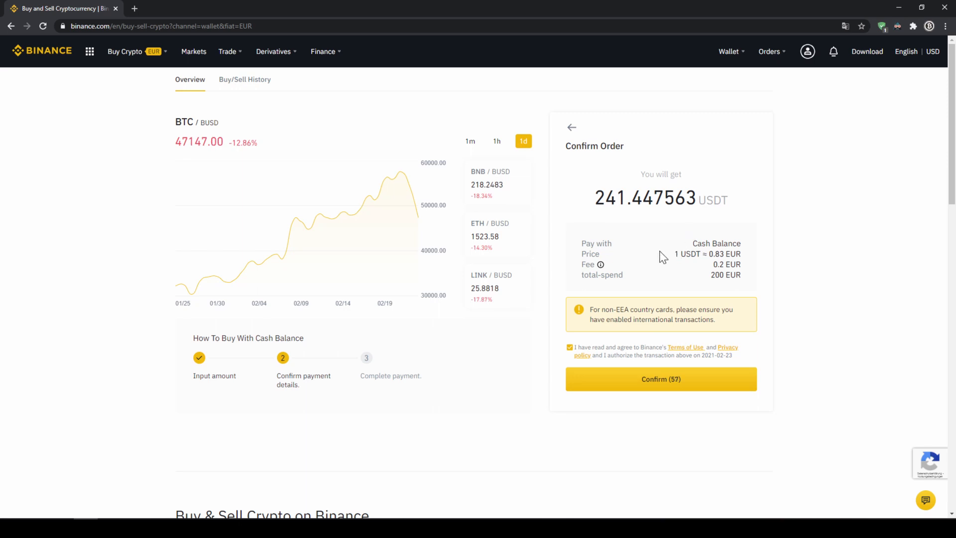
Confirm the order, buying 241.447563 USDT with 200 EUR of cash balance
{"action": "double_click", "coordinate": [611, 198]}
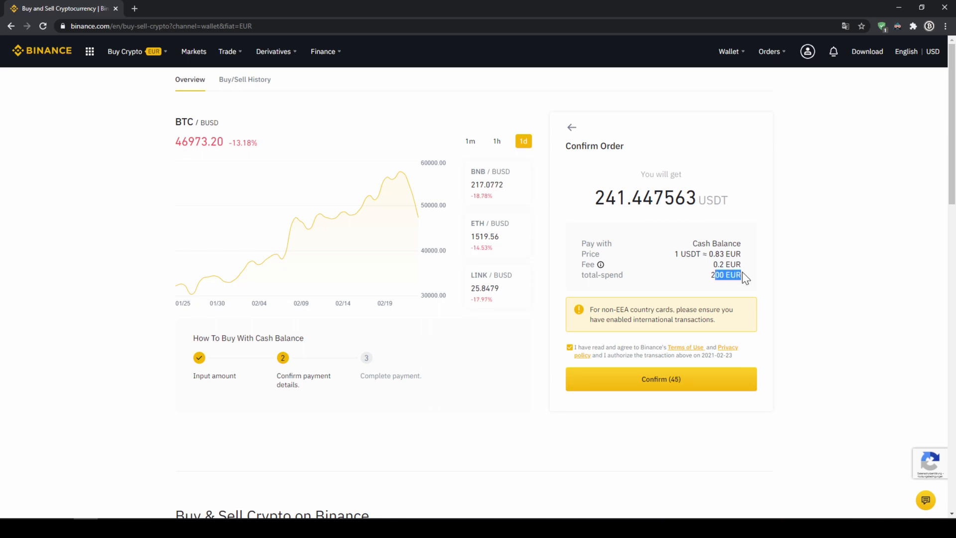
{"action": "left_click", "coordinate": [661, 378]}
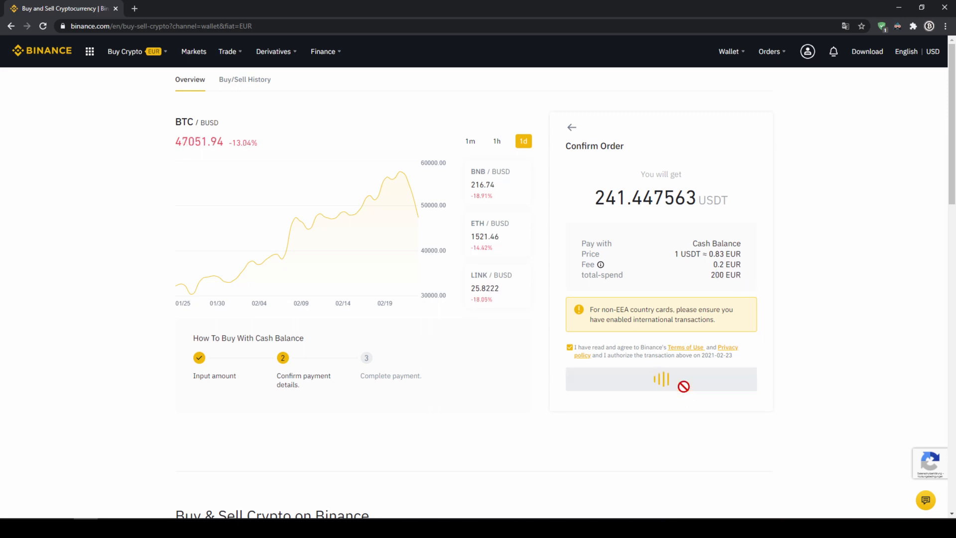
{"action": "left_click", "coordinate": [661, 378]}
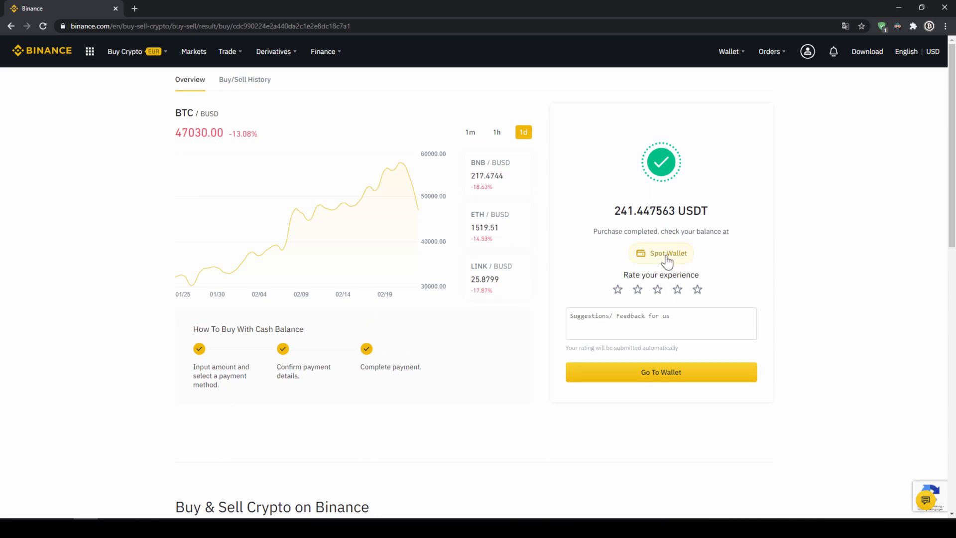
Check the spot wallet's remaining Euro balance of 2.66188554 after the purchase
{"action": "left_click", "coordinate": [661, 253]}
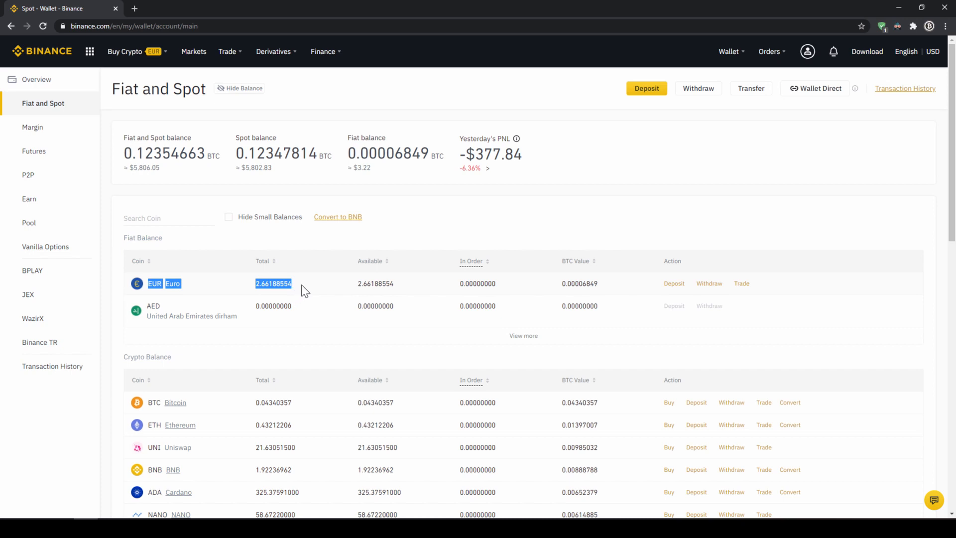
{"action": "scroll", "scroll_direction": "down", "scroll_amount": 3}
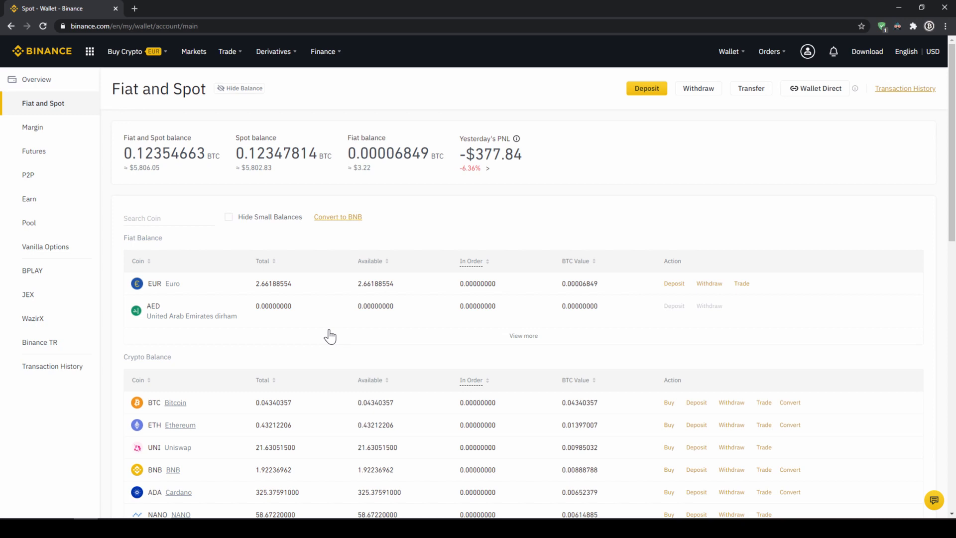
{"action": "left_click", "coordinate": [125, 52]}
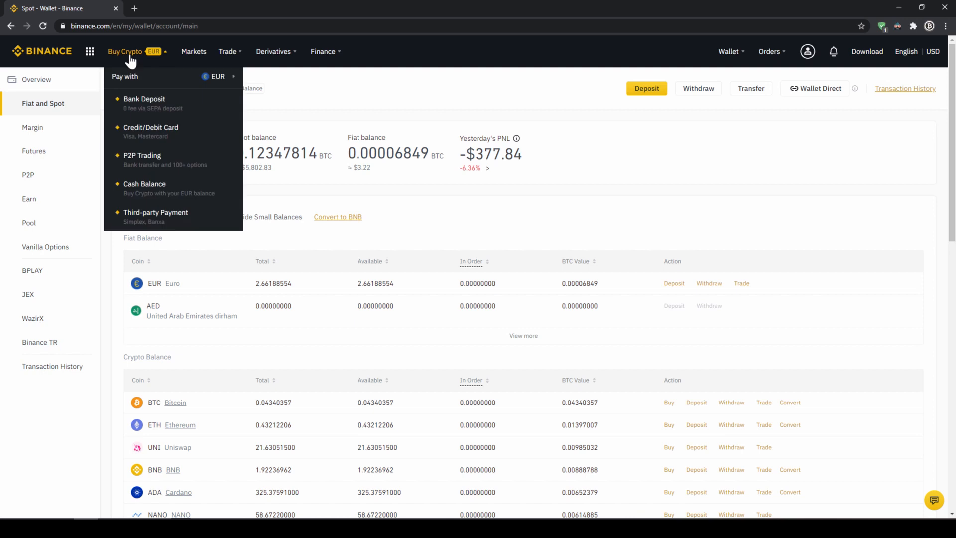
{"action": "mouse_move", "coordinate": [146, 138]}
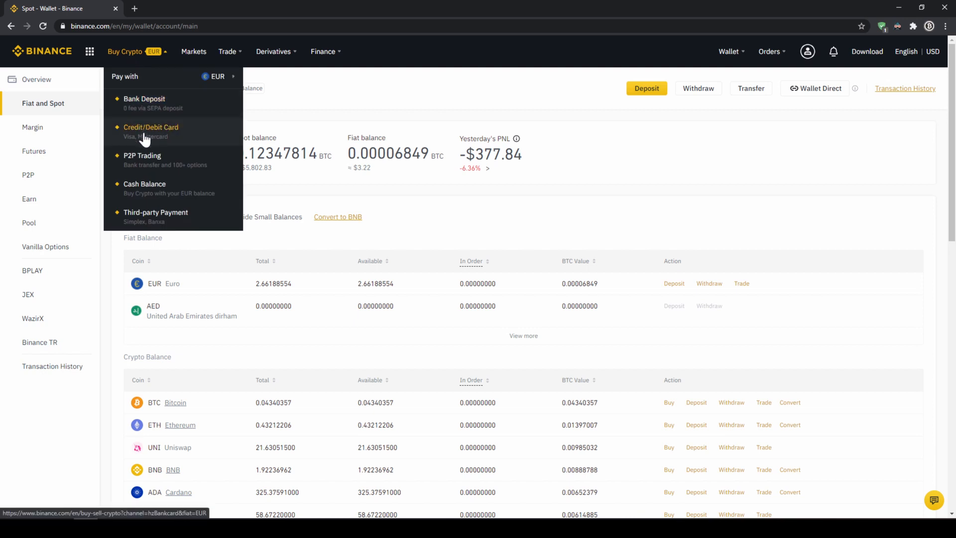
Go to buying crypto with a bank card in EUR and select USDT as the coin
{"action": "left_click", "coordinate": [150, 128]}
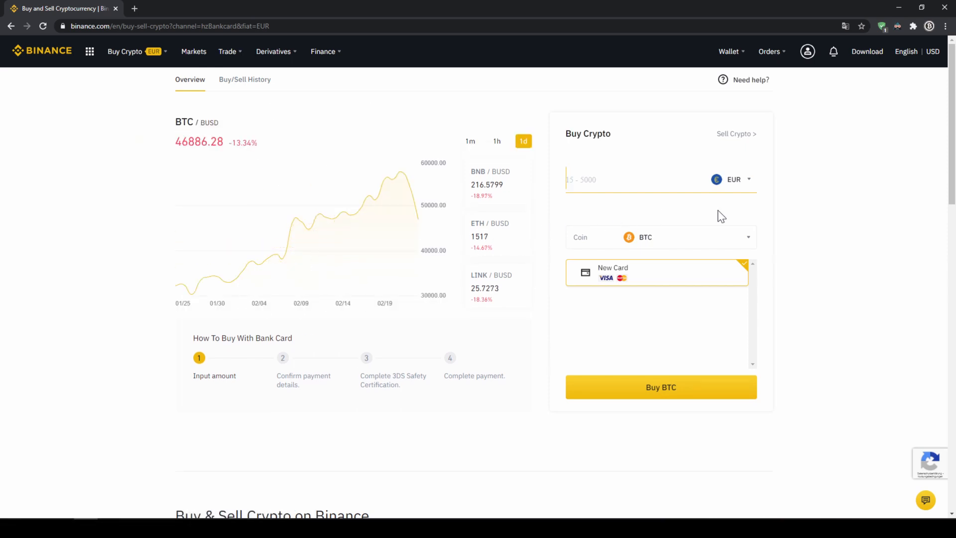
{"action": "left_click", "coordinate": [739, 179]}
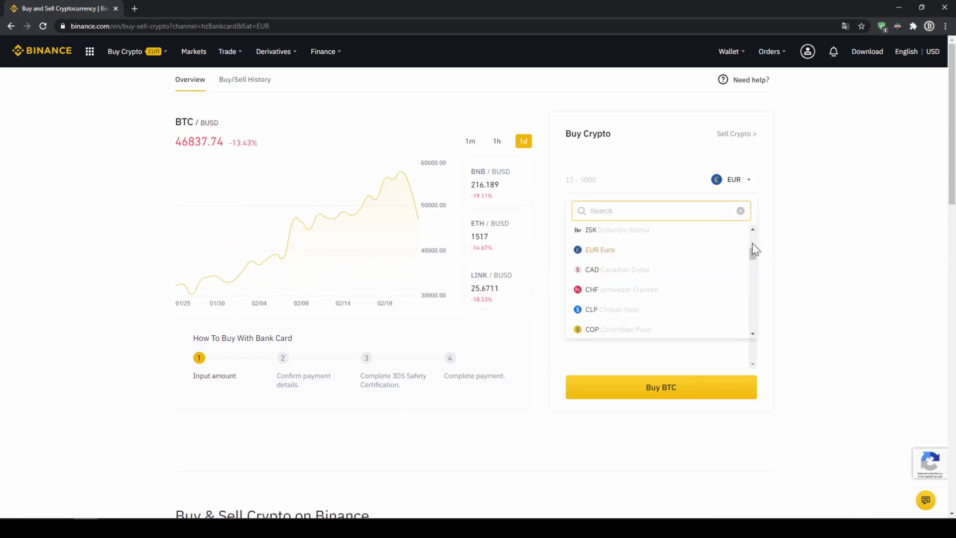
{"action": "scroll", "scroll_direction": "down", "scroll_amount": 3}
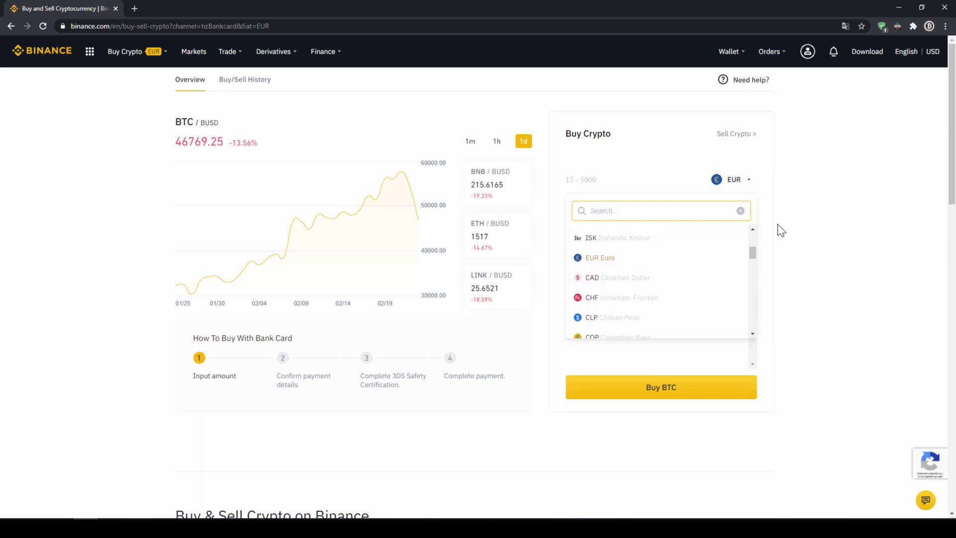
{"action": "left_click", "coordinate": [660, 237]}
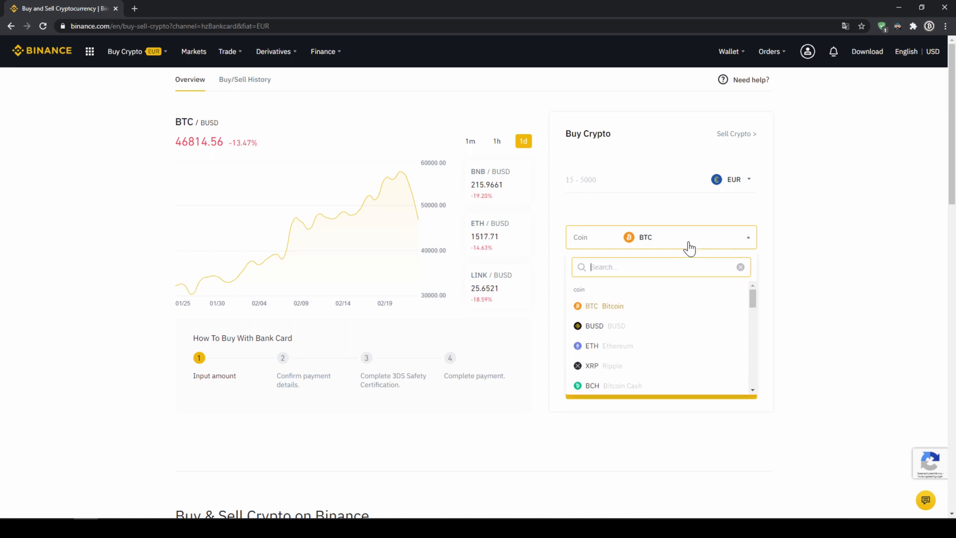
{"action": "type", "text": "usdt"}
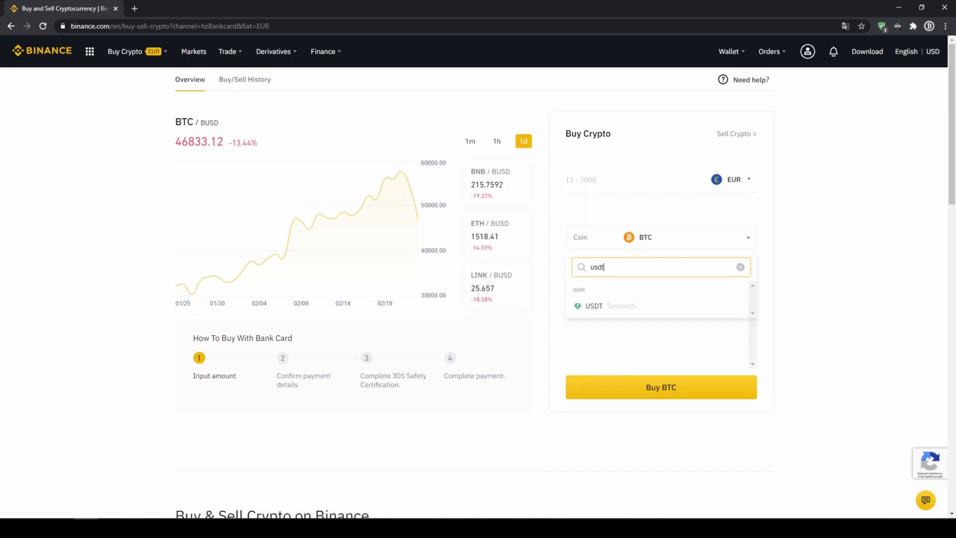
{"action": "left_click", "coordinate": [588, 306]}
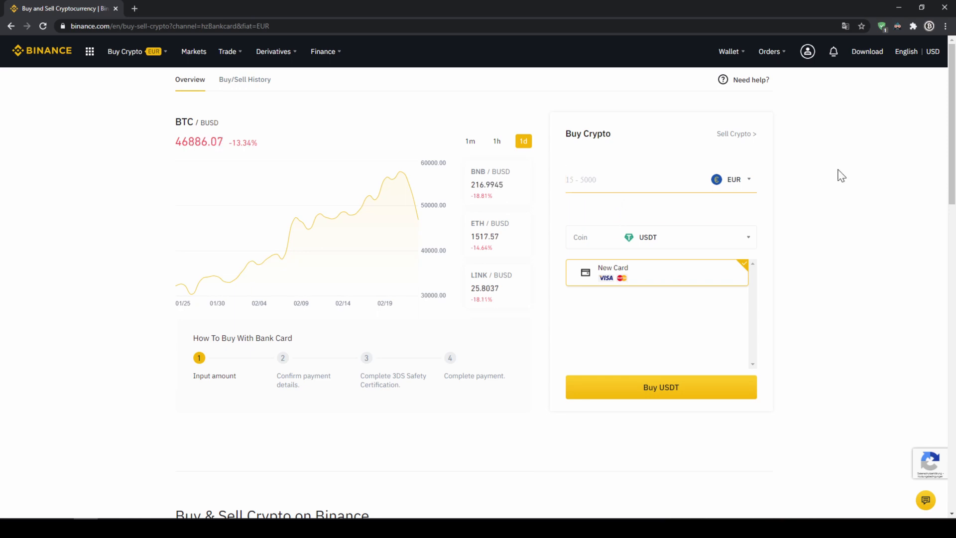
Enter 500 EUR for the card purchase, about 604.22 USDT
{"action": "type", "text": "500"}
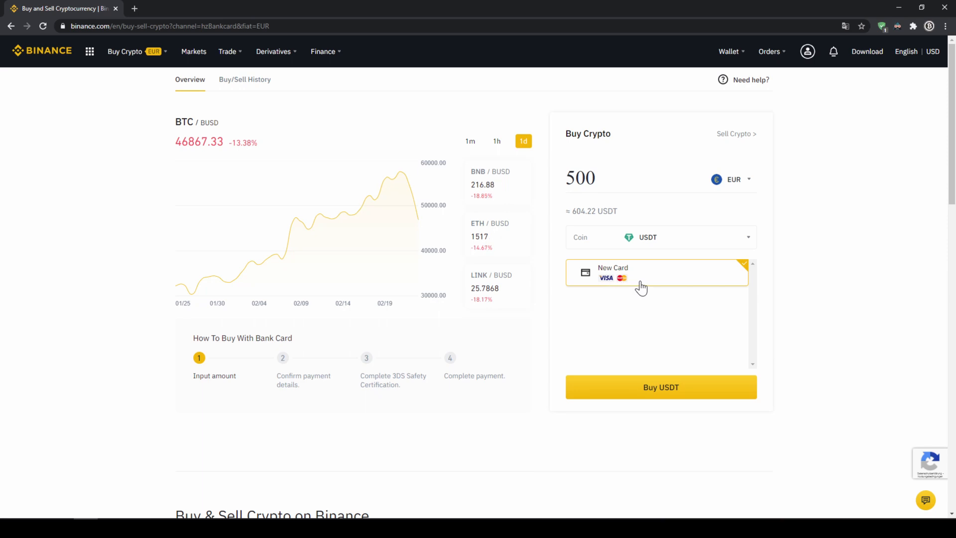
{"action": "mouse_move", "coordinate": [700, 395]}
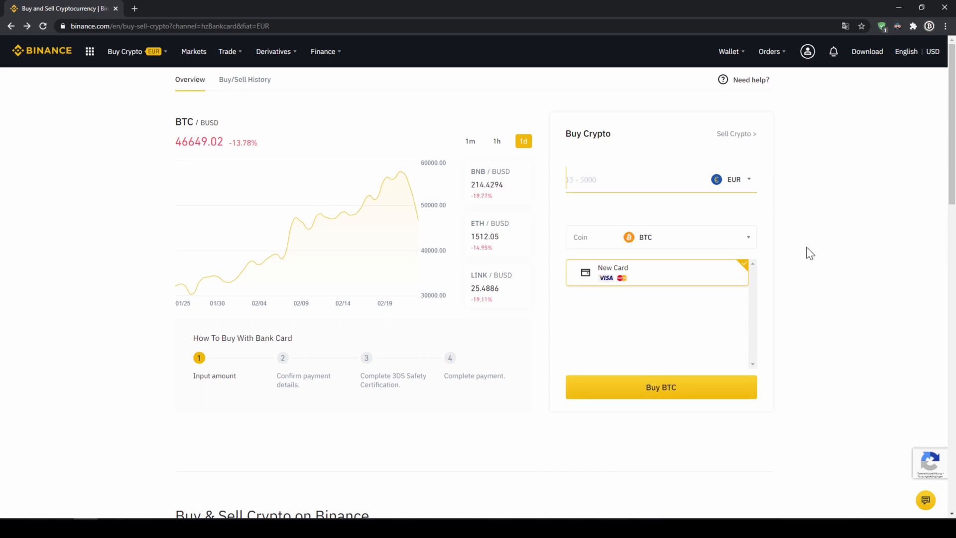
Check the Fiat and Spot wallet's USDT balance of 241.4649076
{"action": "left_click", "coordinate": [728, 51]}
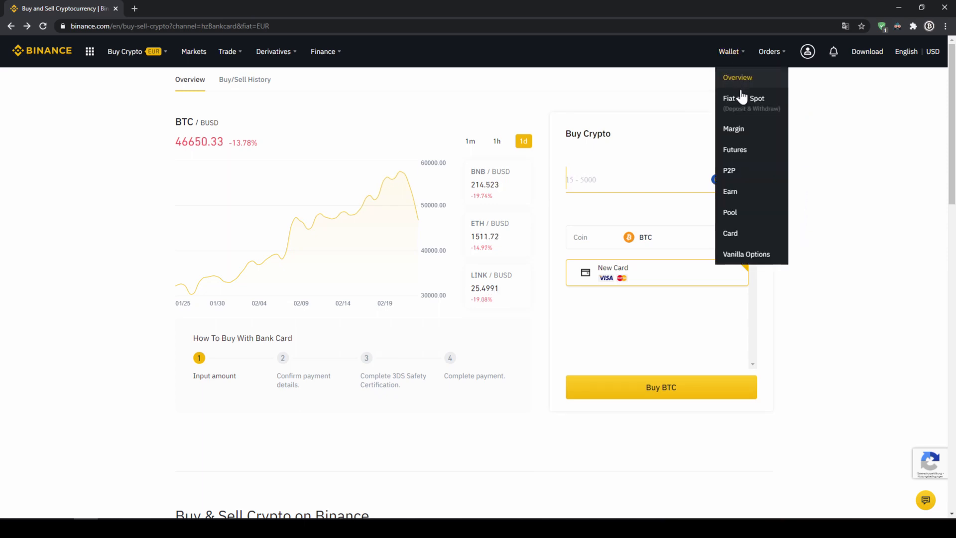
{"action": "left_click", "coordinate": [735, 97]}
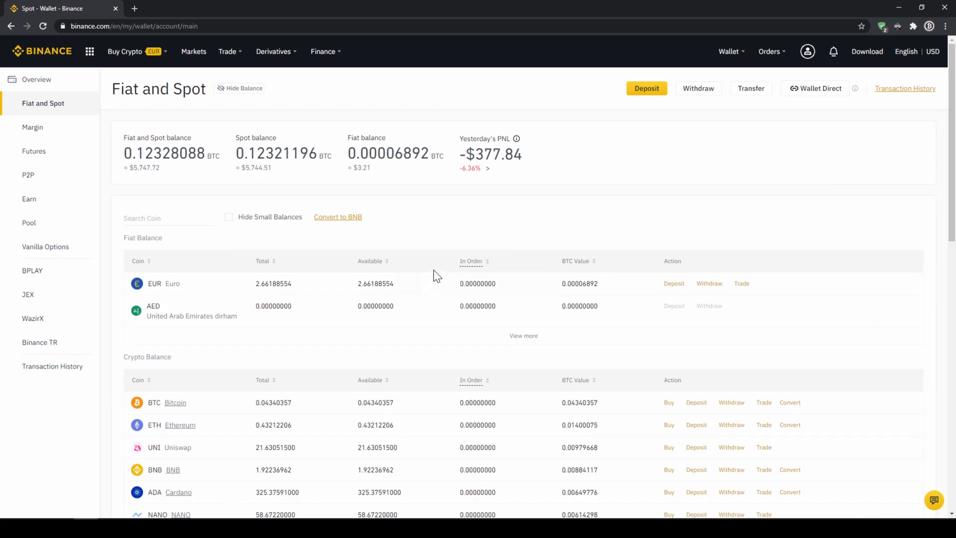
{"action": "scroll", "scroll_direction": "down", "scroll_amount": 3}
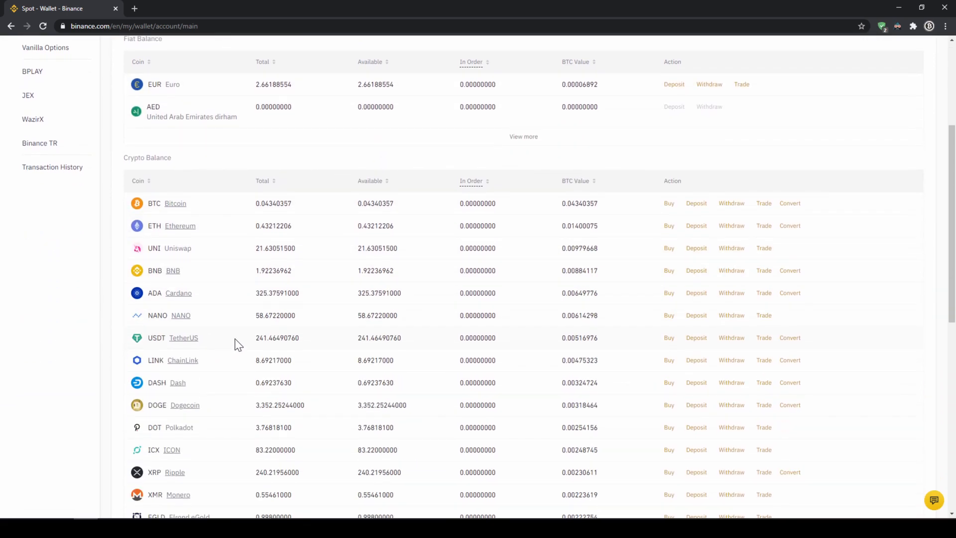
{"action": "mouse_move", "coordinate": [309, 341]}
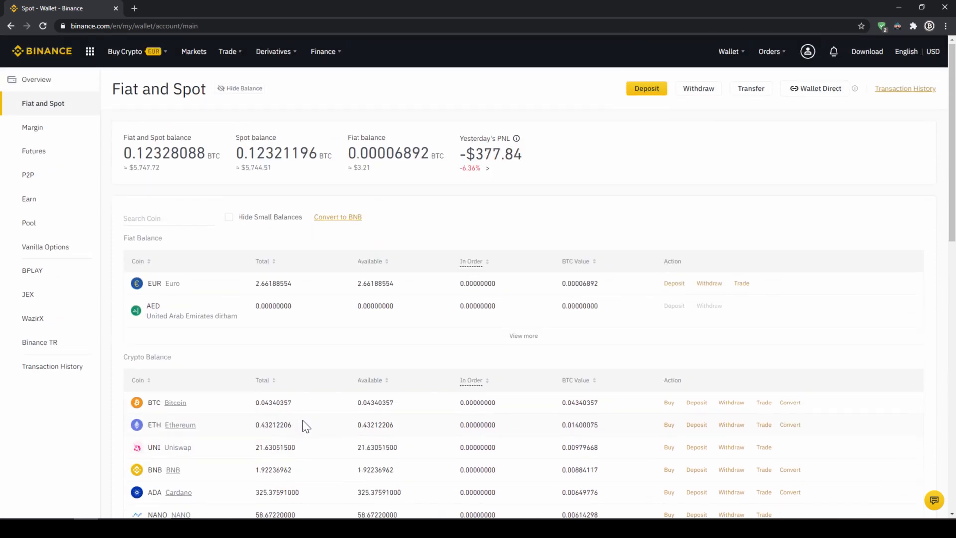
{"action": "mouse_move", "coordinate": [685, 227]}
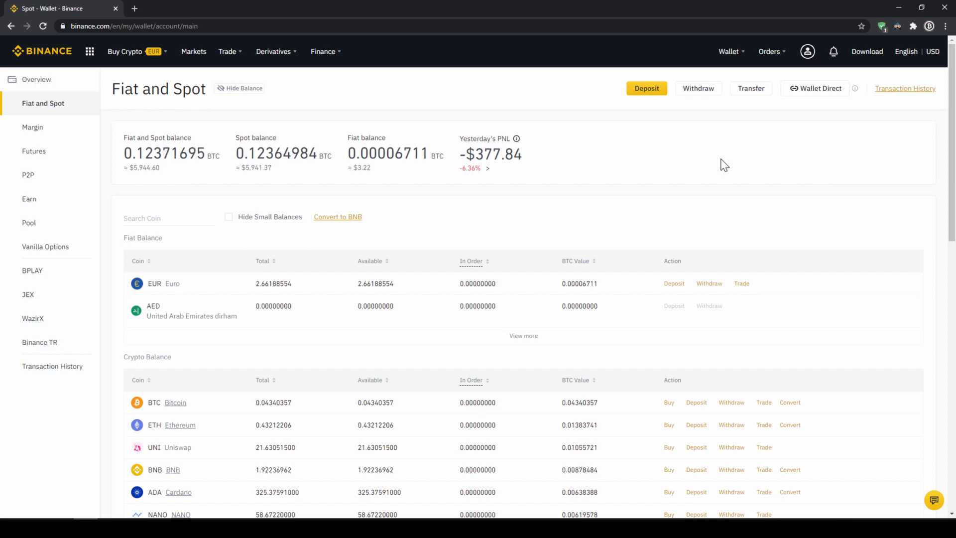
{"action": "mouse_move", "coordinate": [197, 63]}
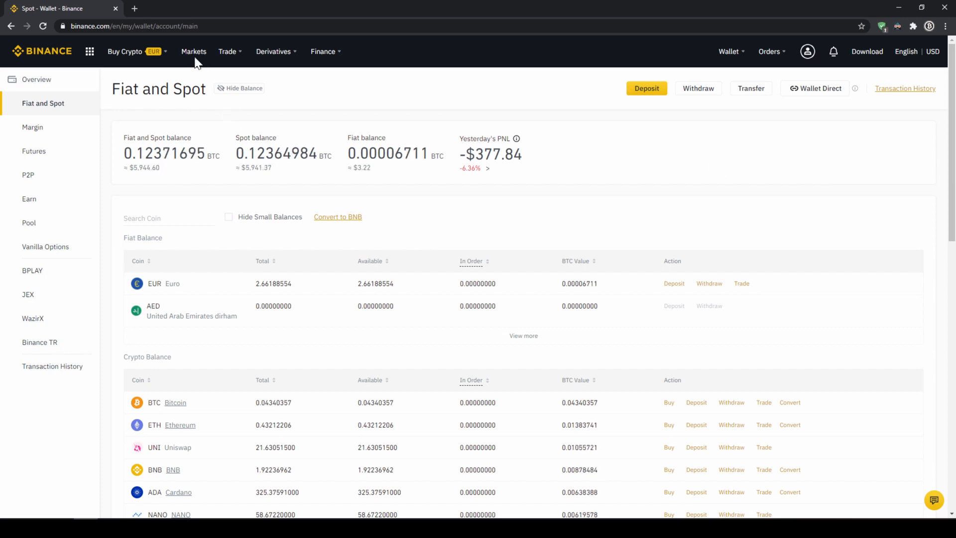
Find the NANO/USDT pair in the markets overview by searching 'nano' and go to its trading page
{"action": "left_click", "coordinate": [193, 52]}
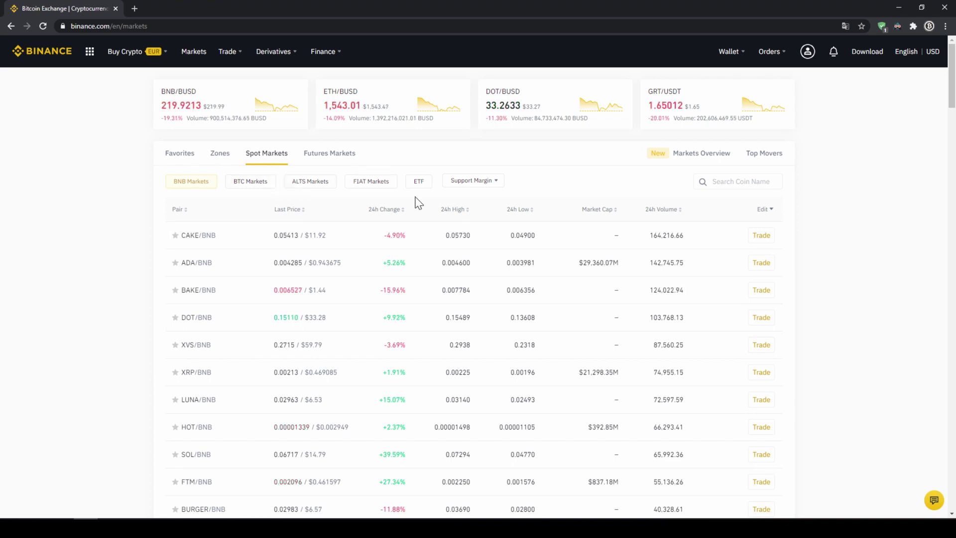
{"action": "left_click", "coordinate": [370, 181]}
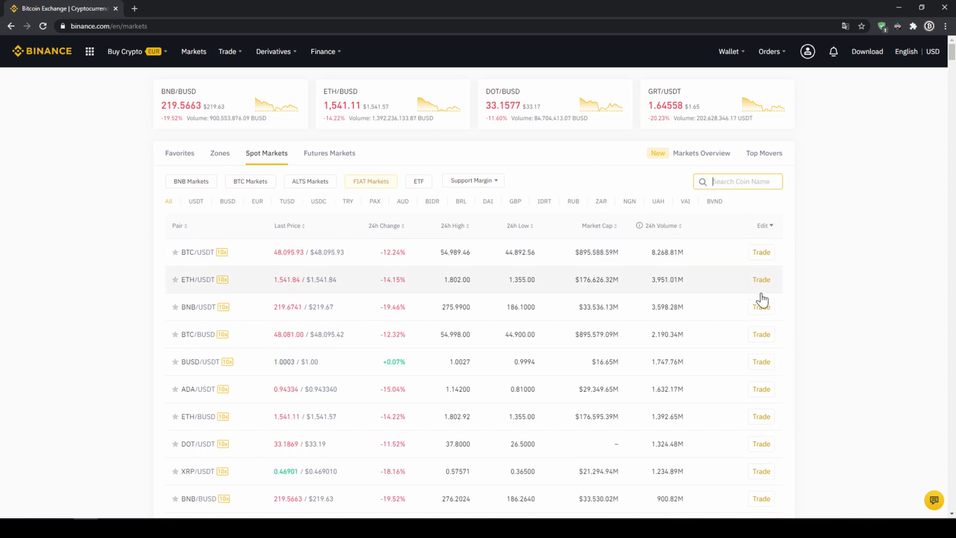
{"action": "type", "text": "nano"}
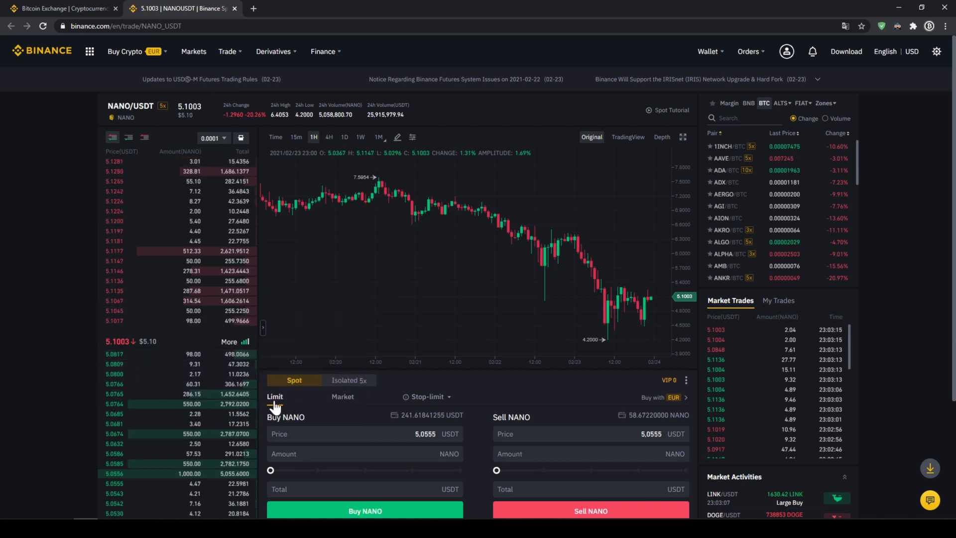
Set a market buy for NANO totalling 198.088893 USDT, about 82% of the 241.6 USDT balance
{"action": "left_click", "coordinate": [360, 434]}
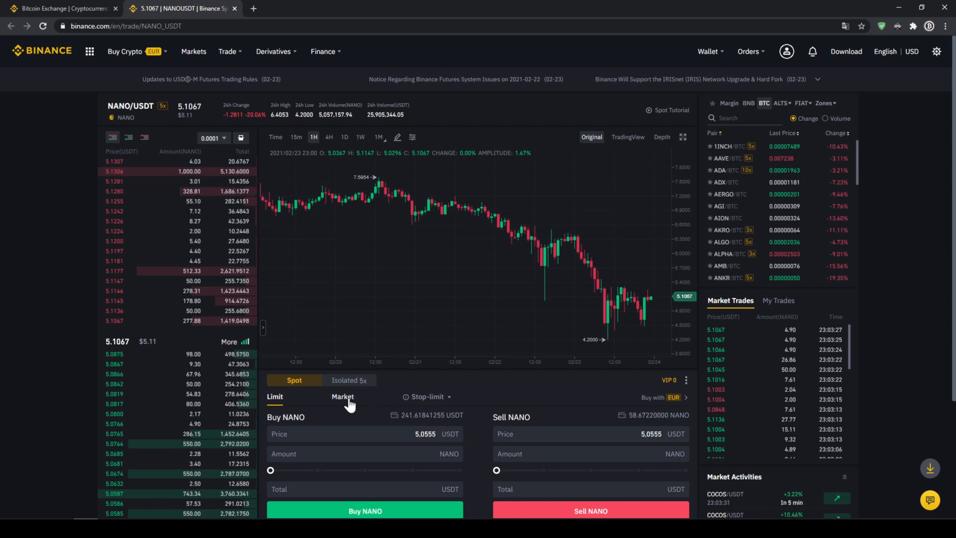
{"action": "left_click", "coordinate": [342, 396]}
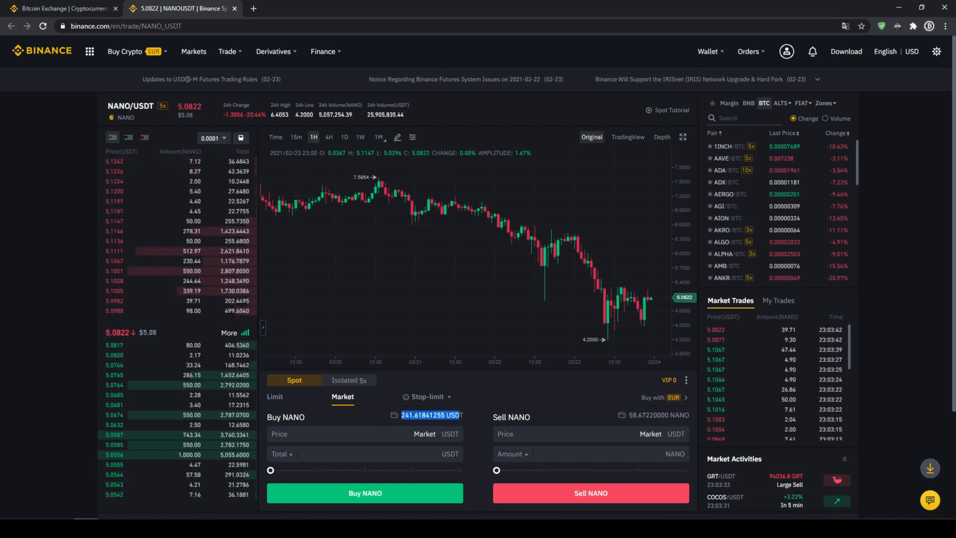
{"action": "left_click_drag", "start_coordinate": [271, 470], "coordinate": [284, 471]}
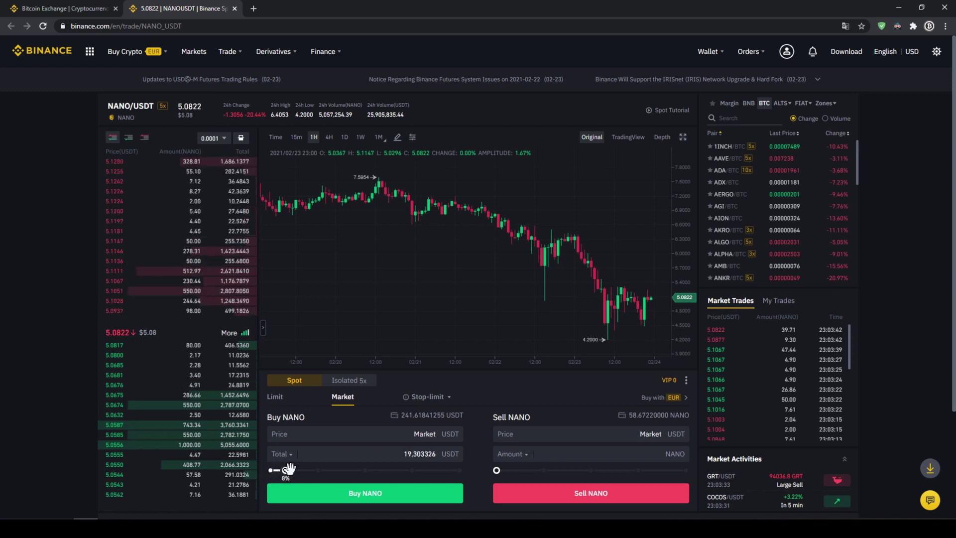
{"action": "left_click_drag", "start_coordinate": [286, 469], "coordinate": [365, 469]}
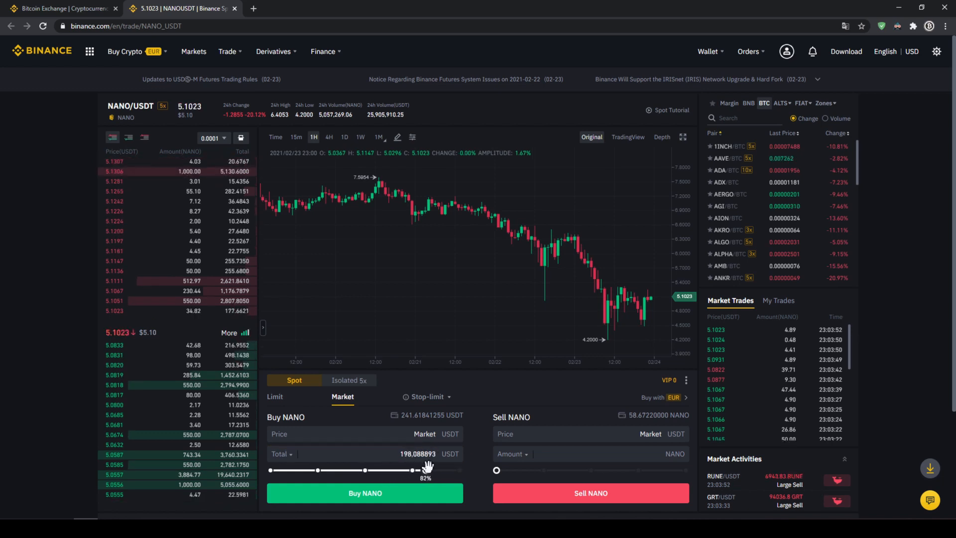
{"action": "left_click_drag", "start_coordinate": [425, 469], "coordinate": [459, 469]}
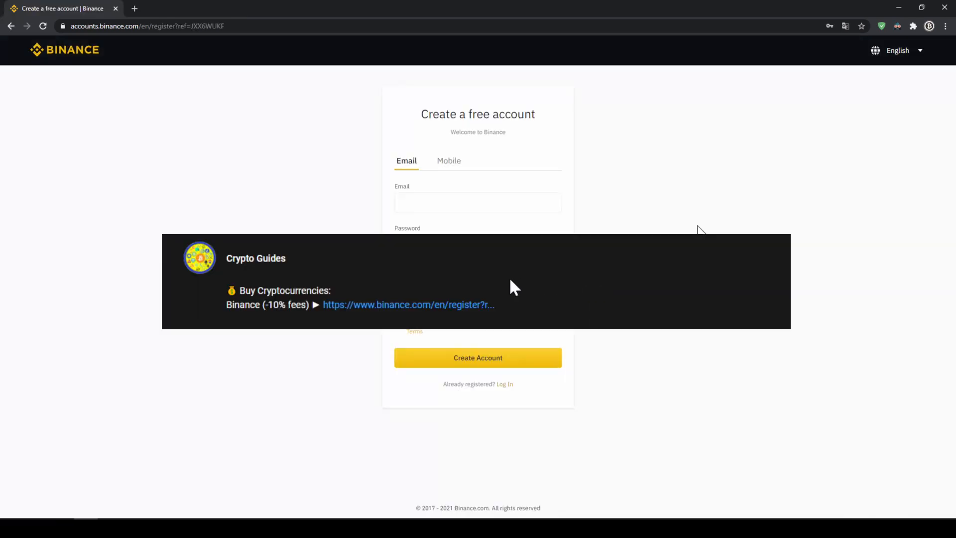
{"action": "mouse_move", "coordinate": [414, 311]}
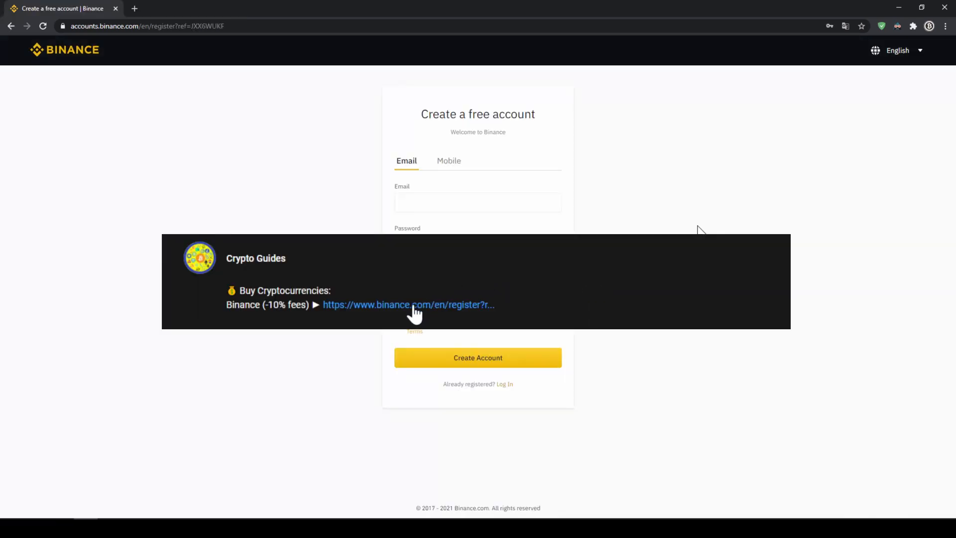